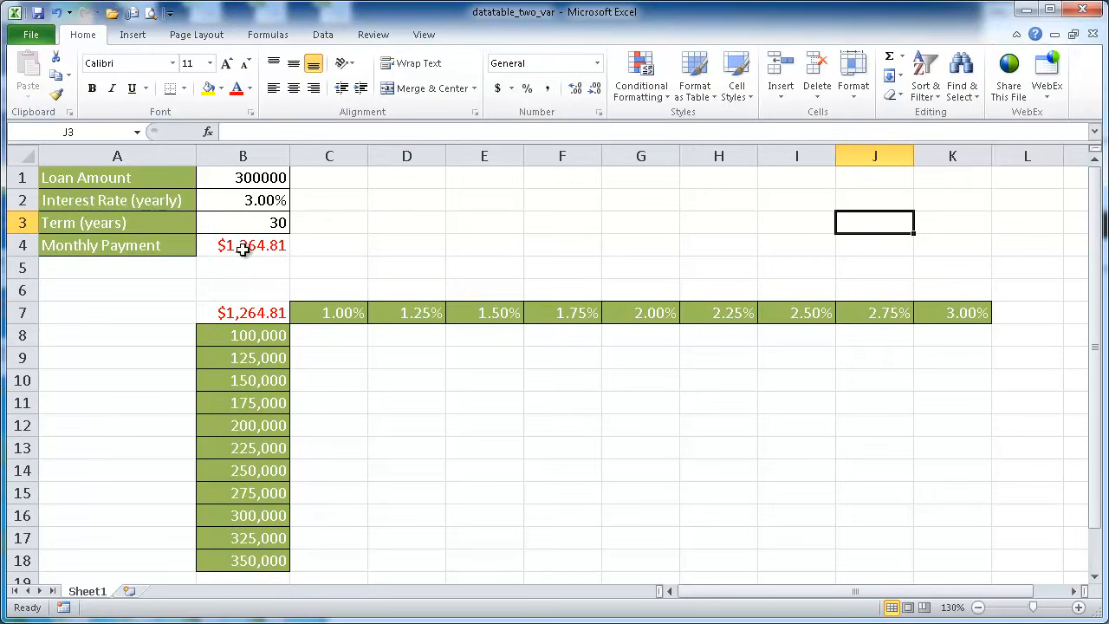
{"action": "mouse_move", "coordinate": [263, 177]}
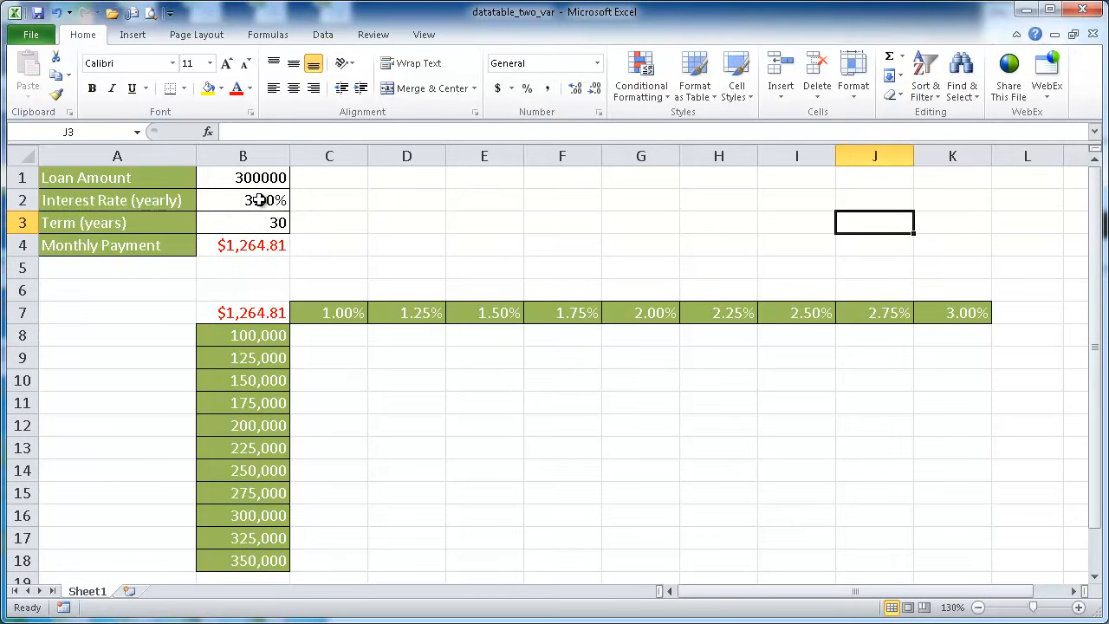
{"action": "mouse_move", "coordinate": [257, 222]}
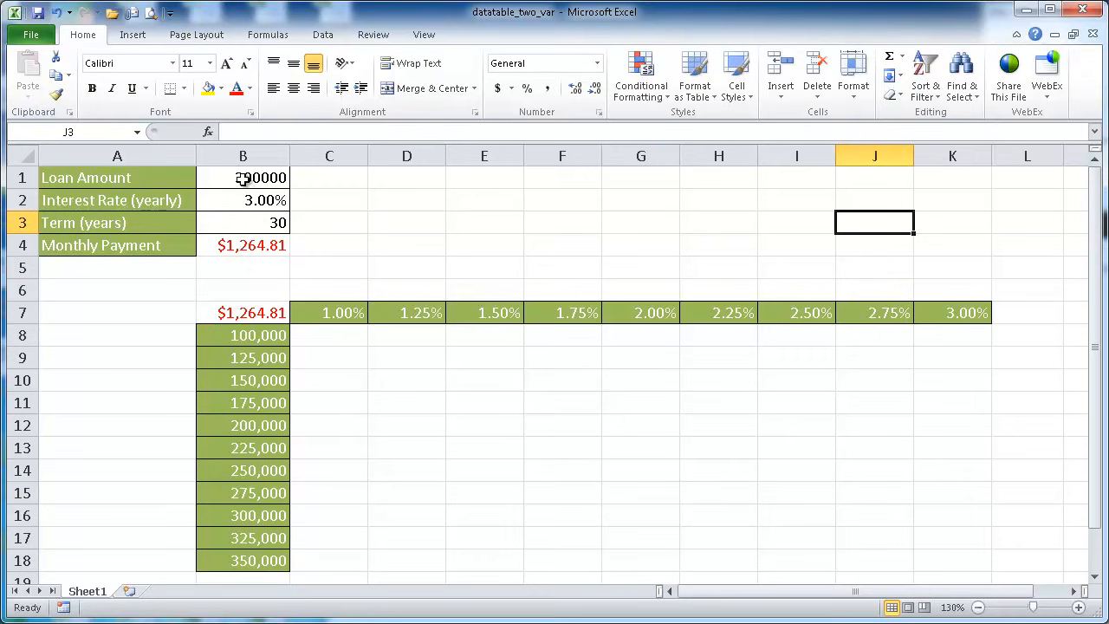
Select loan amount cell B1 to change it to 200000.
{"action": "left_click", "coordinate": [243, 176]}
{"action": "type", "text": "200000"}
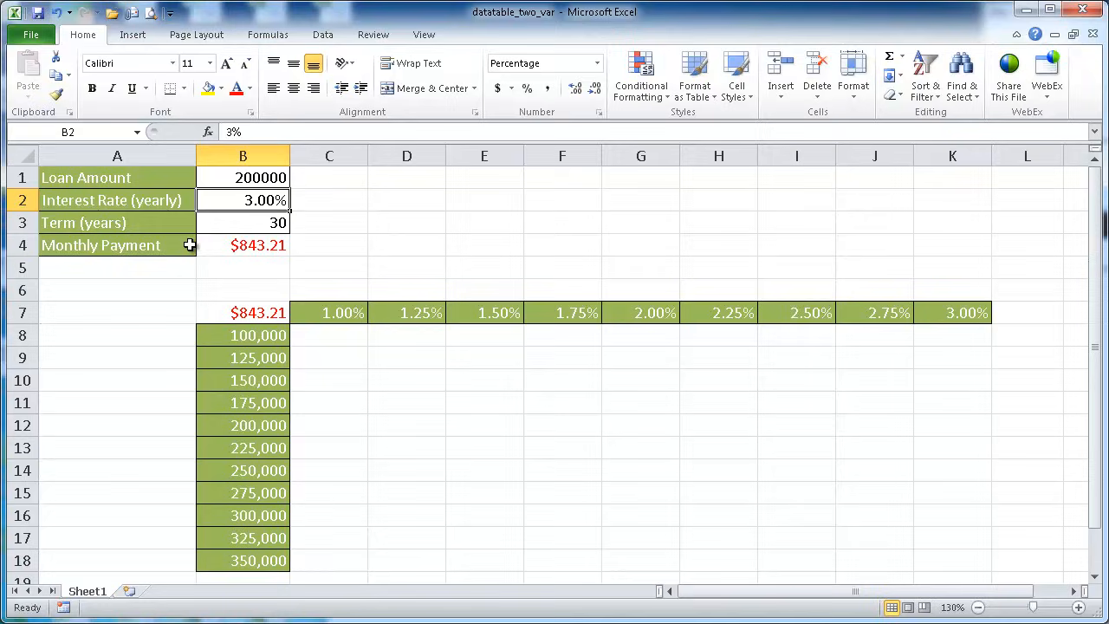
{"action": "mouse_move", "coordinate": [255, 244]}
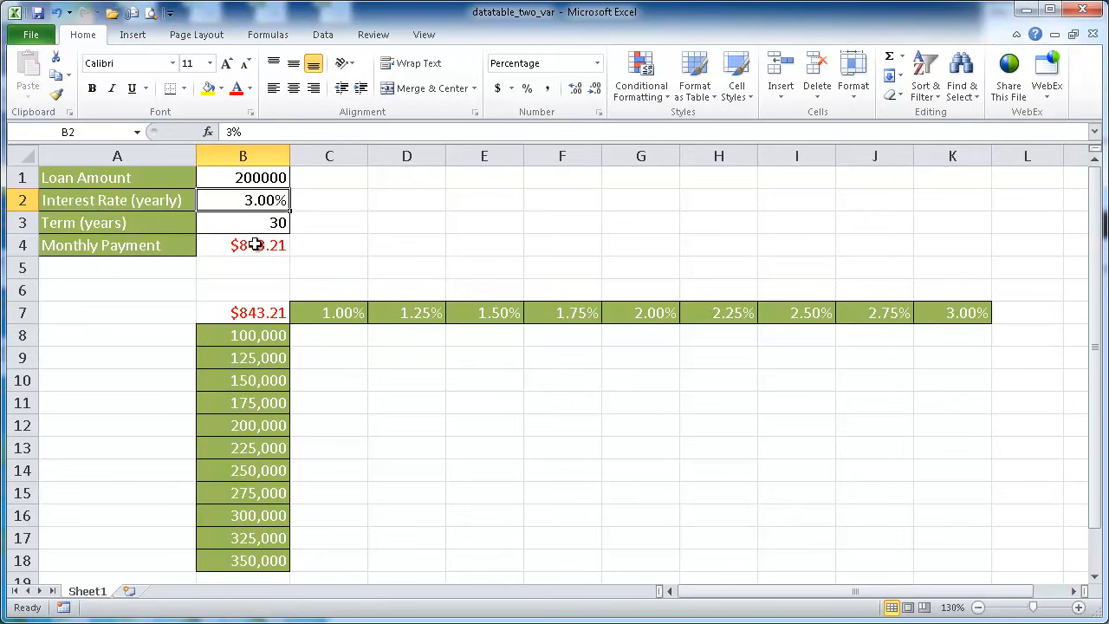
{"action": "left_click", "coordinate": [243, 246]}
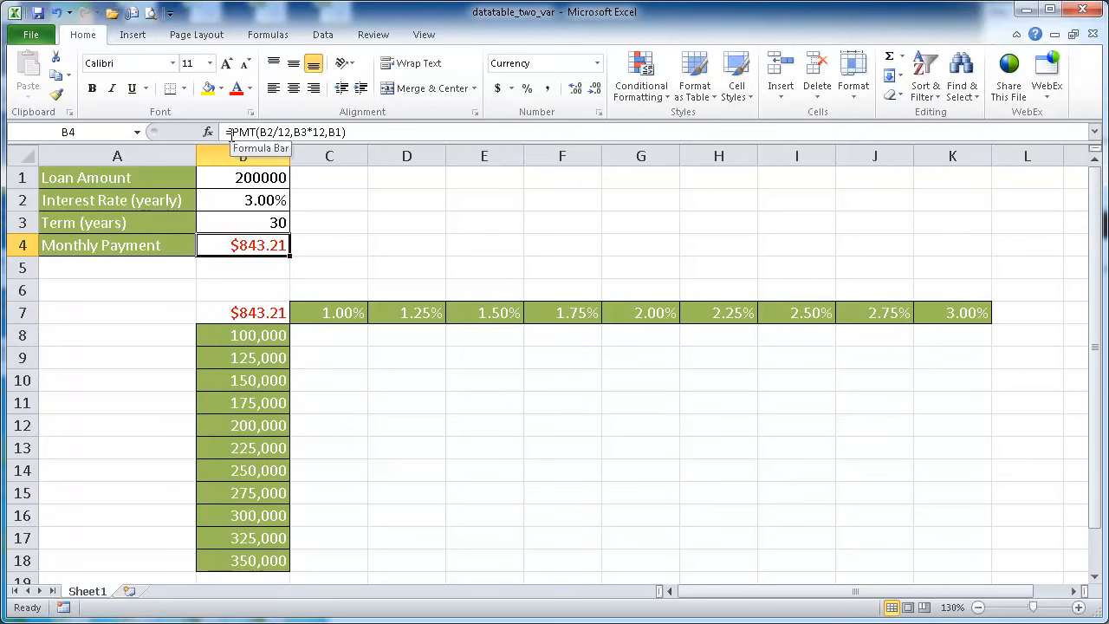
{"action": "left_click", "coordinate": [208, 132]}
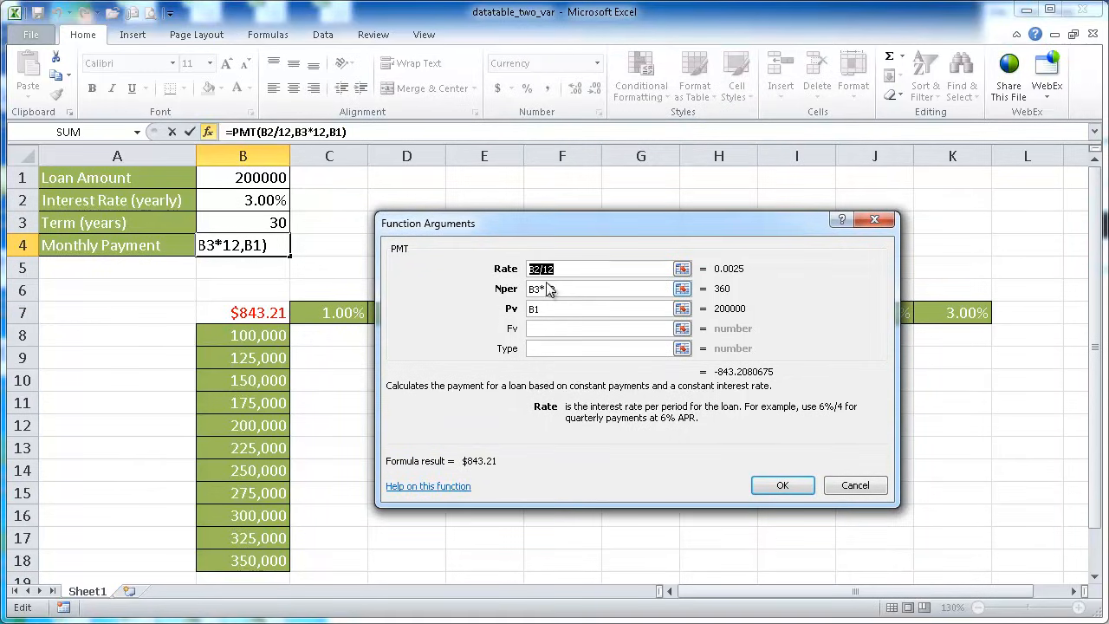
{"action": "left_click", "coordinate": [598, 287]}
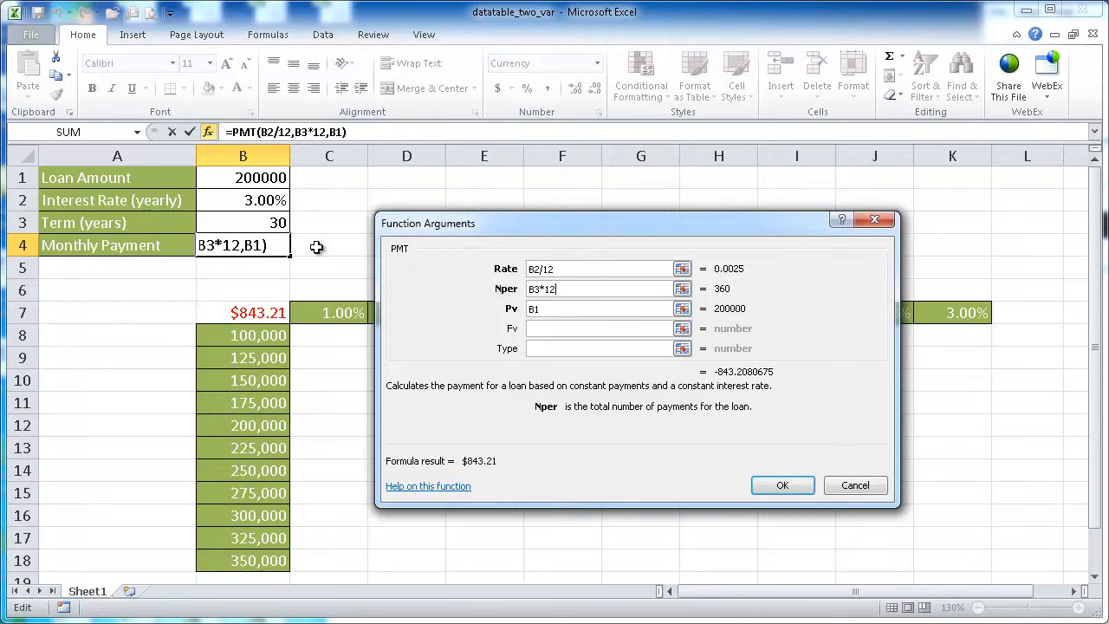
{"action": "mouse_move", "coordinate": [260, 225]}
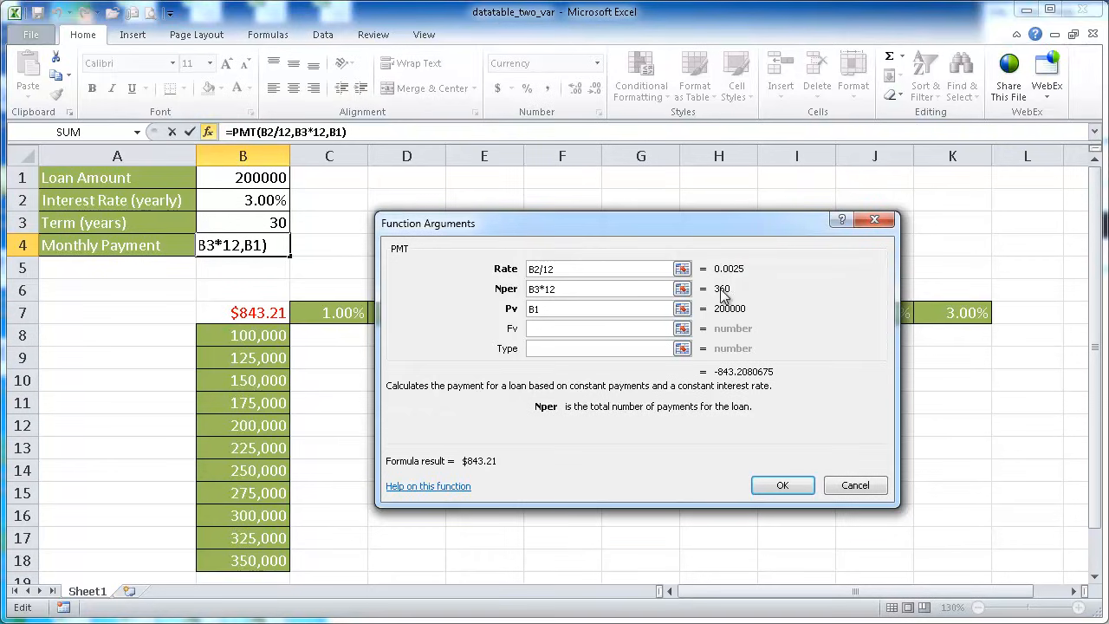
{"action": "left_click", "coordinate": [599, 308]}
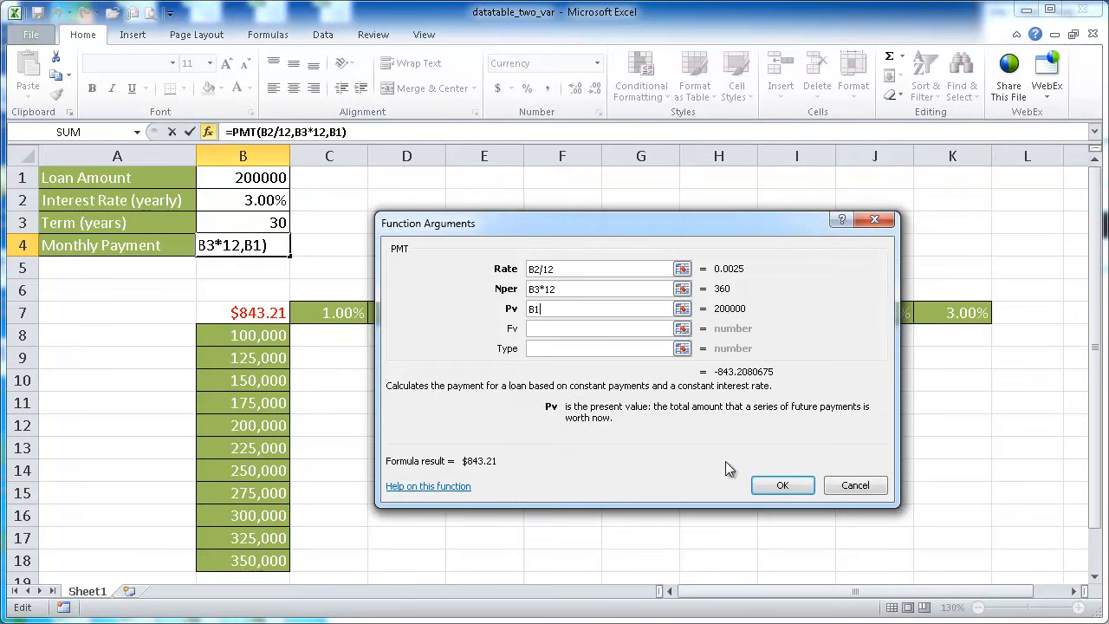
{"action": "left_click", "coordinate": [781, 485]}
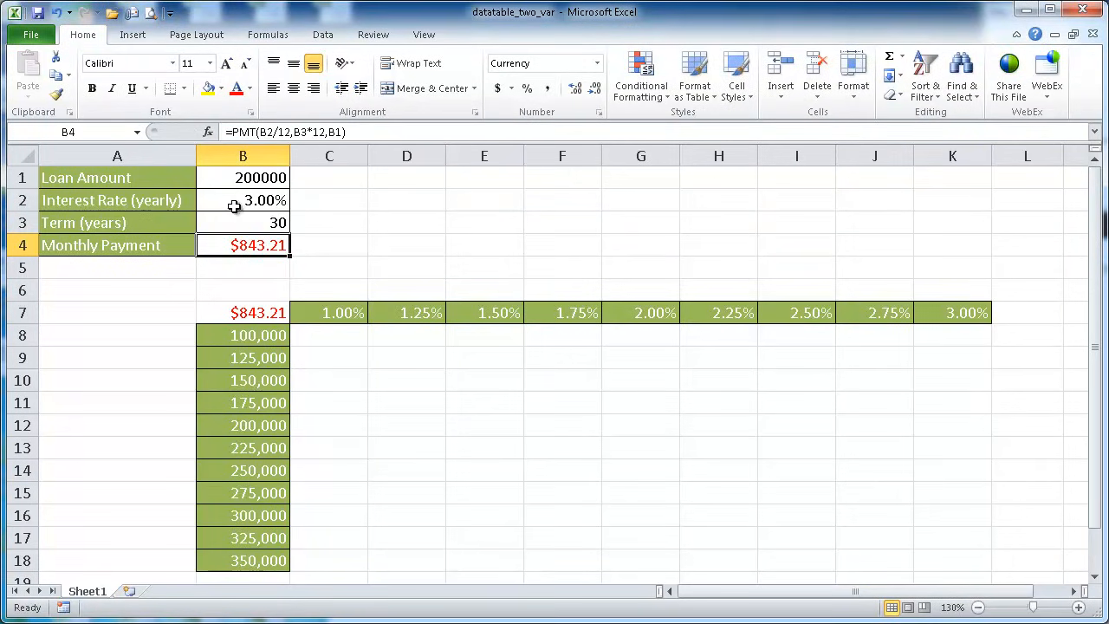
{"action": "mouse_move", "coordinate": [249, 170]}
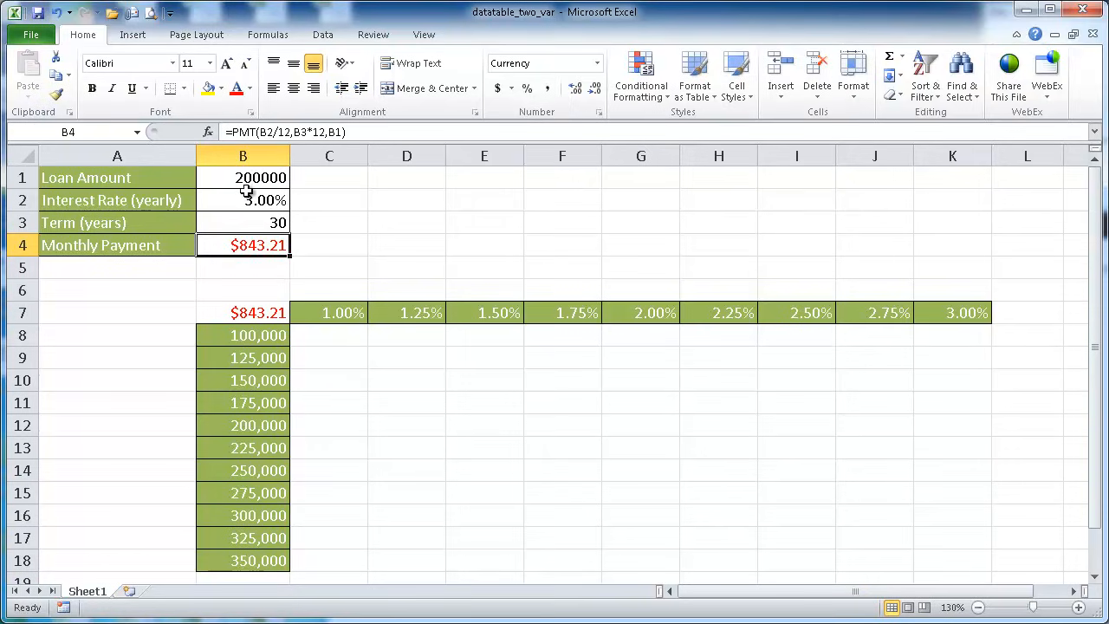
{"action": "mouse_move", "coordinate": [239, 177]}
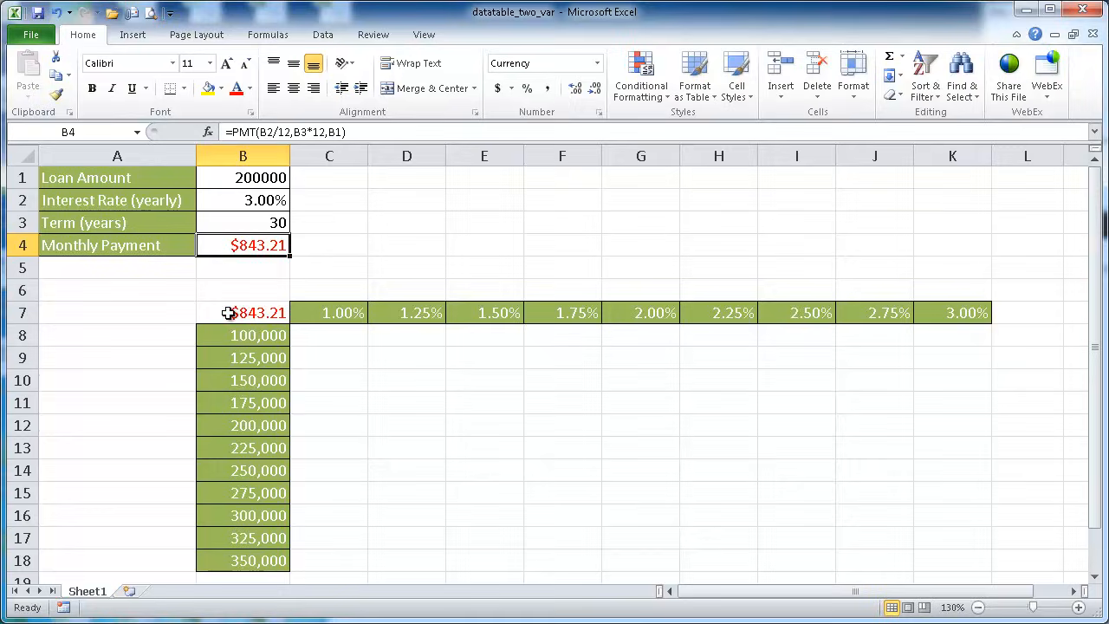
{"action": "mouse_move", "coordinate": [423, 311]}
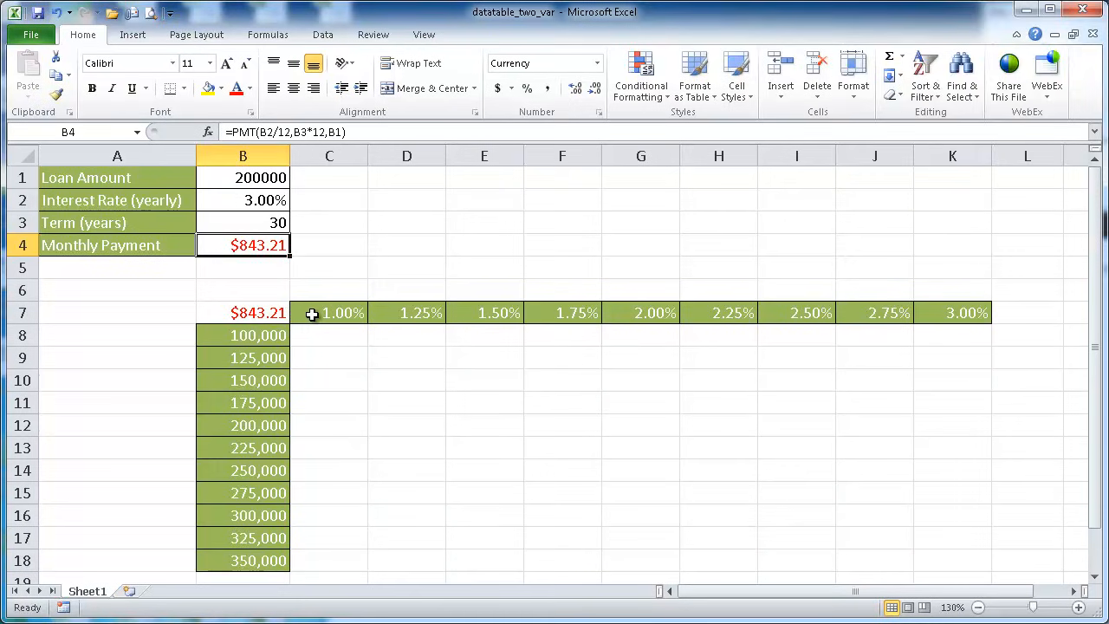
{"action": "mouse_move", "coordinate": [893, 310]}
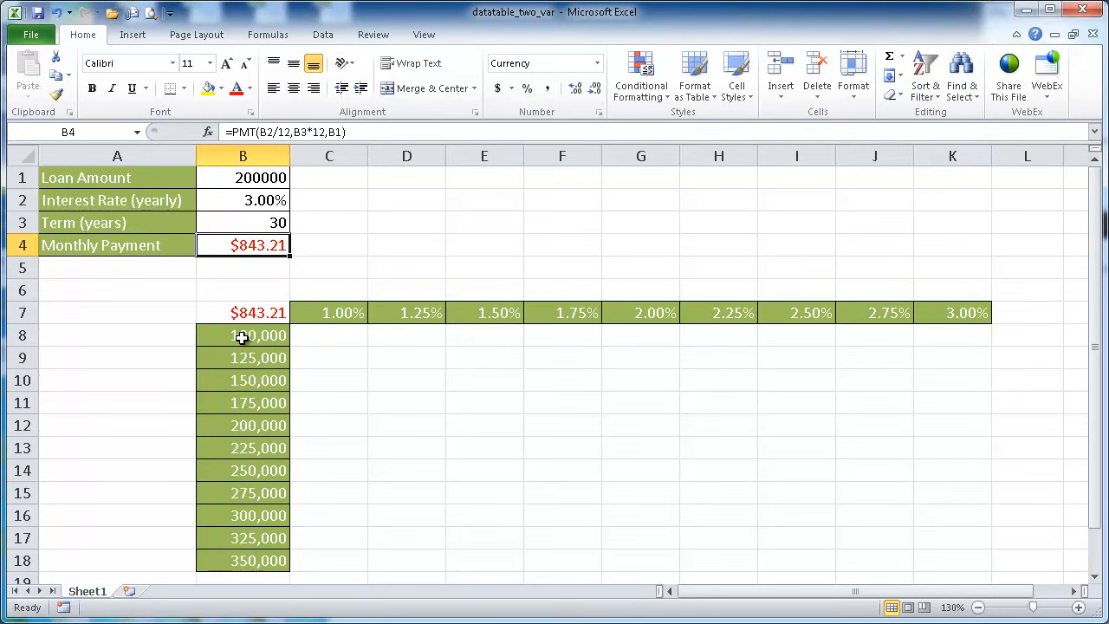
{"action": "mouse_move", "coordinate": [232, 417]}
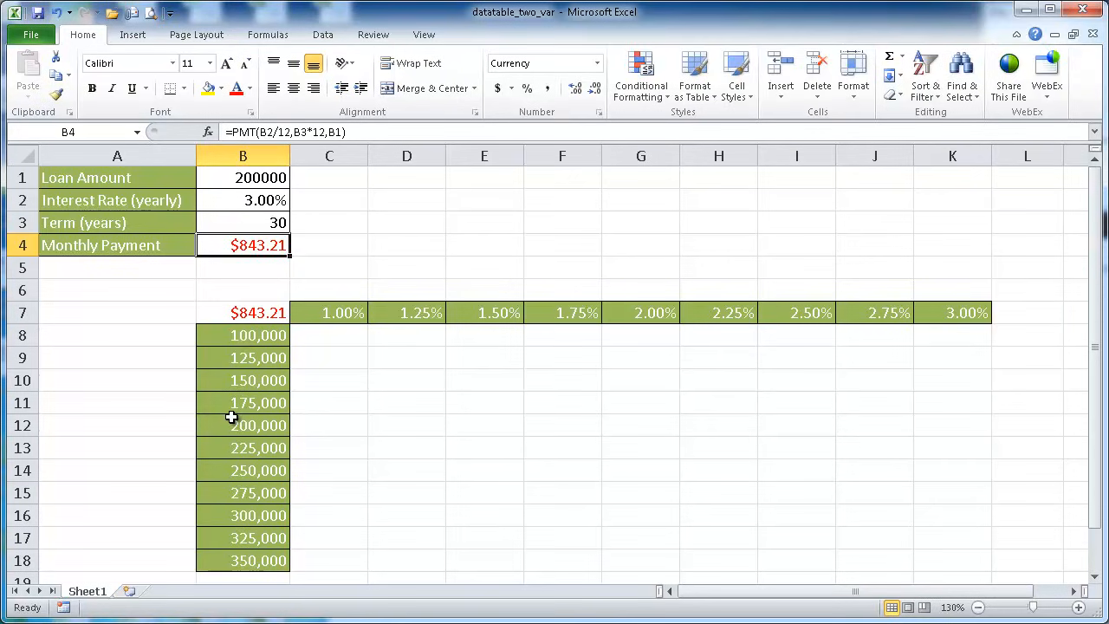
{"action": "mouse_move", "coordinate": [260, 312]}
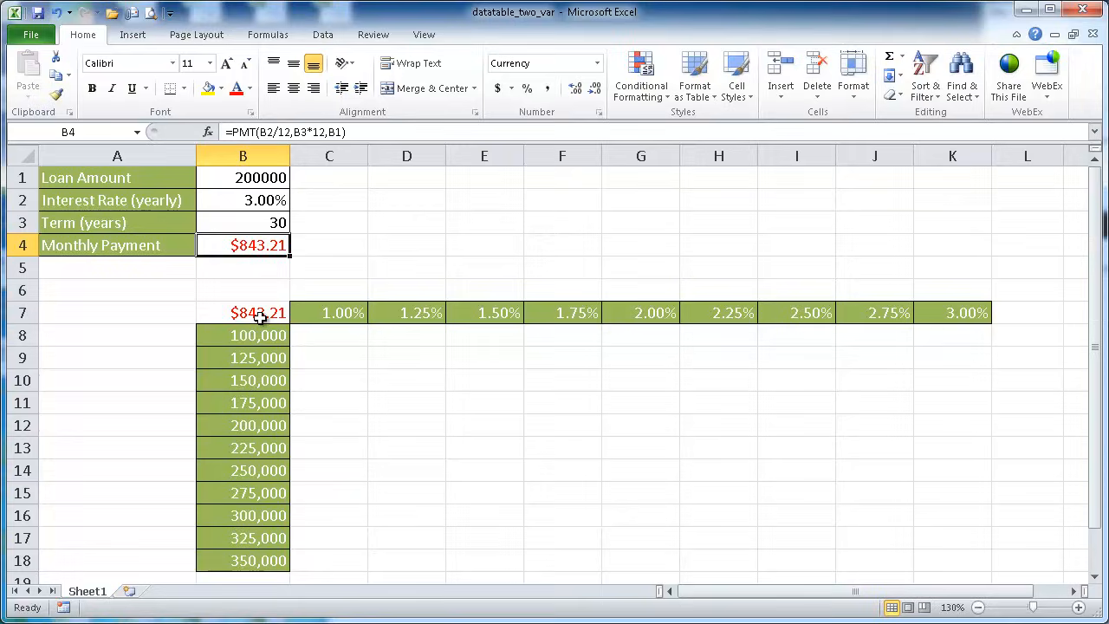
{"action": "mouse_move", "coordinate": [630, 402]}
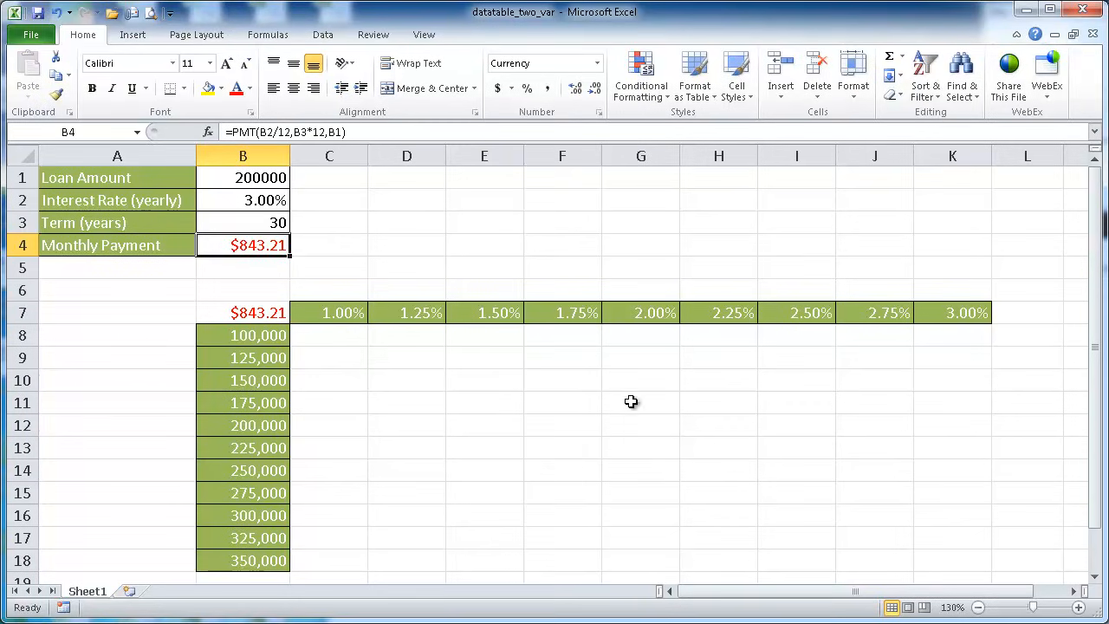
{"action": "mouse_move", "coordinate": [350, 312]}
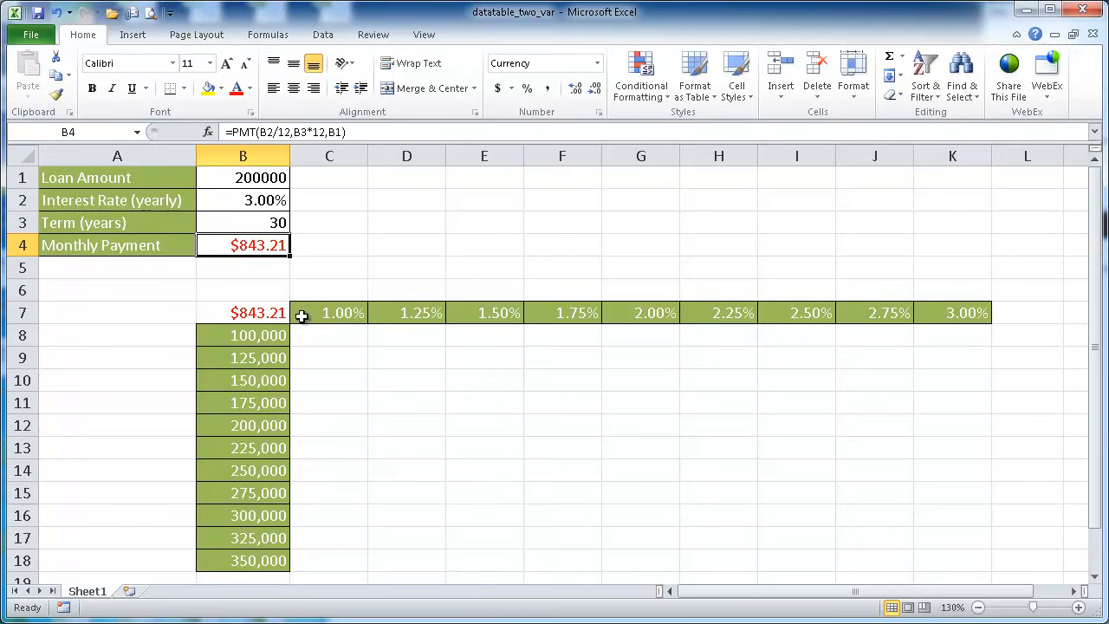
{"action": "mouse_move", "coordinate": [358, 314]}
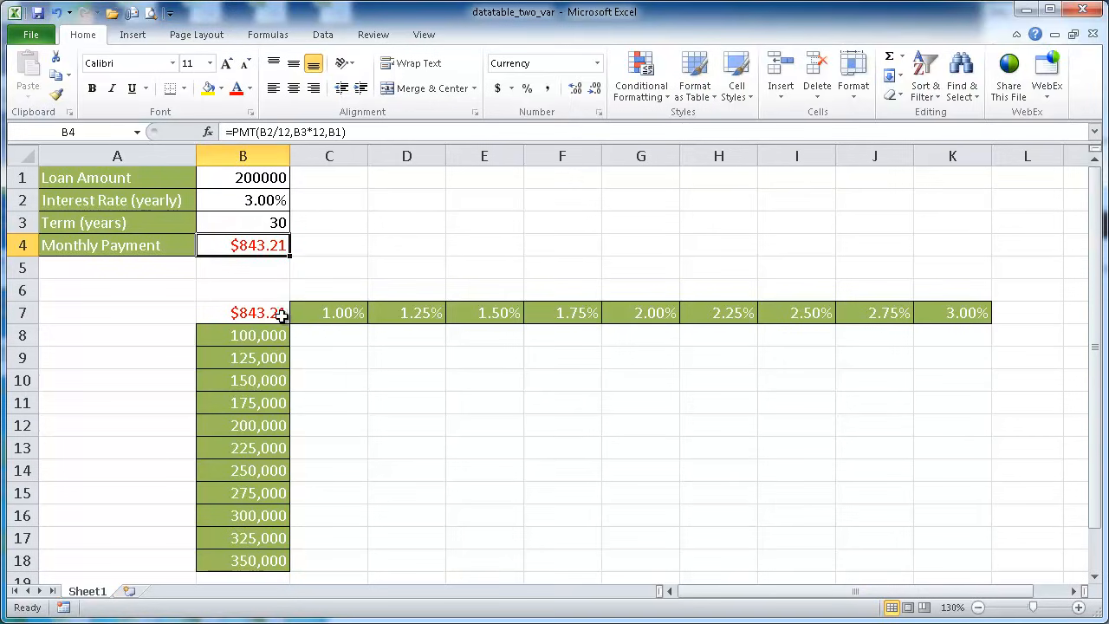
{"action": "mouse_move", "coordinate": [921, 312]}
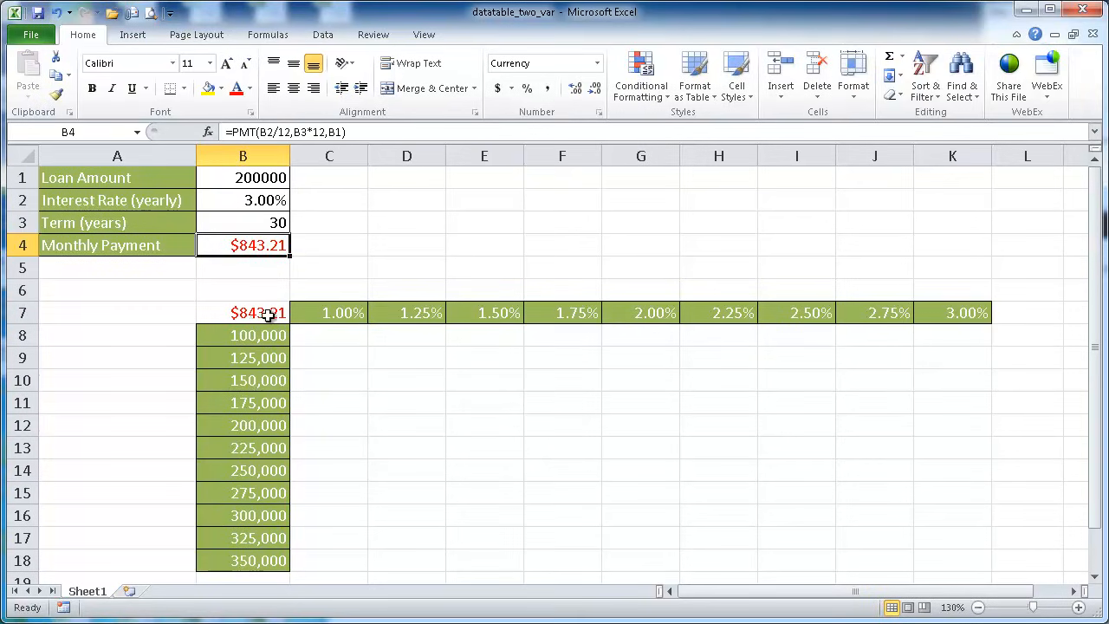
{"action": "mouse_move", "coordinate": [310, 308]}
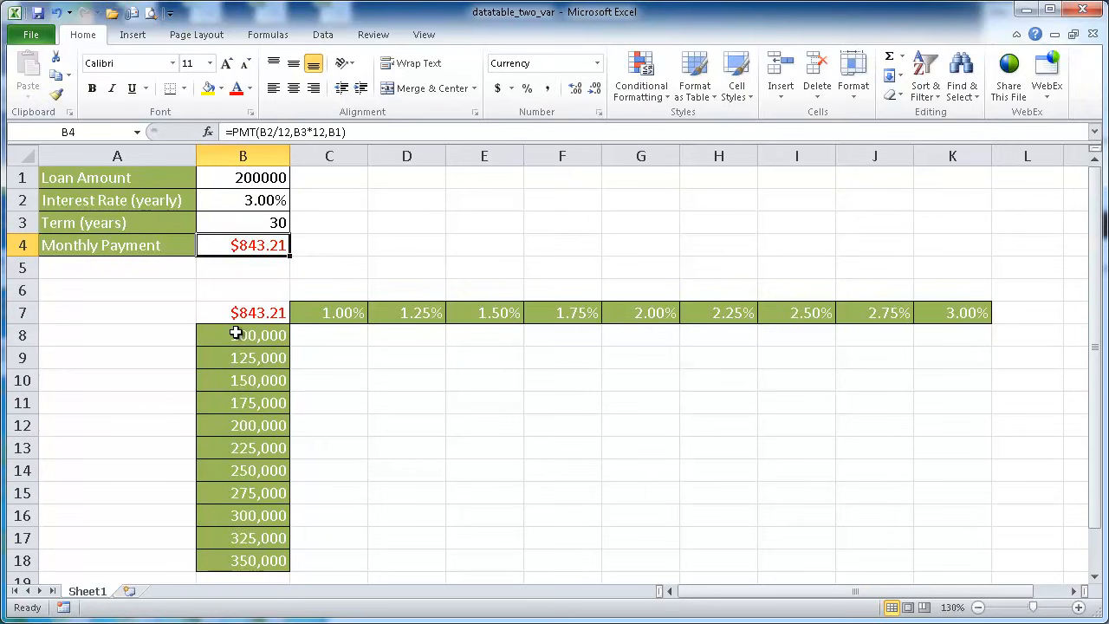
{"action": "left_click", "coordinate": [257, 312]}
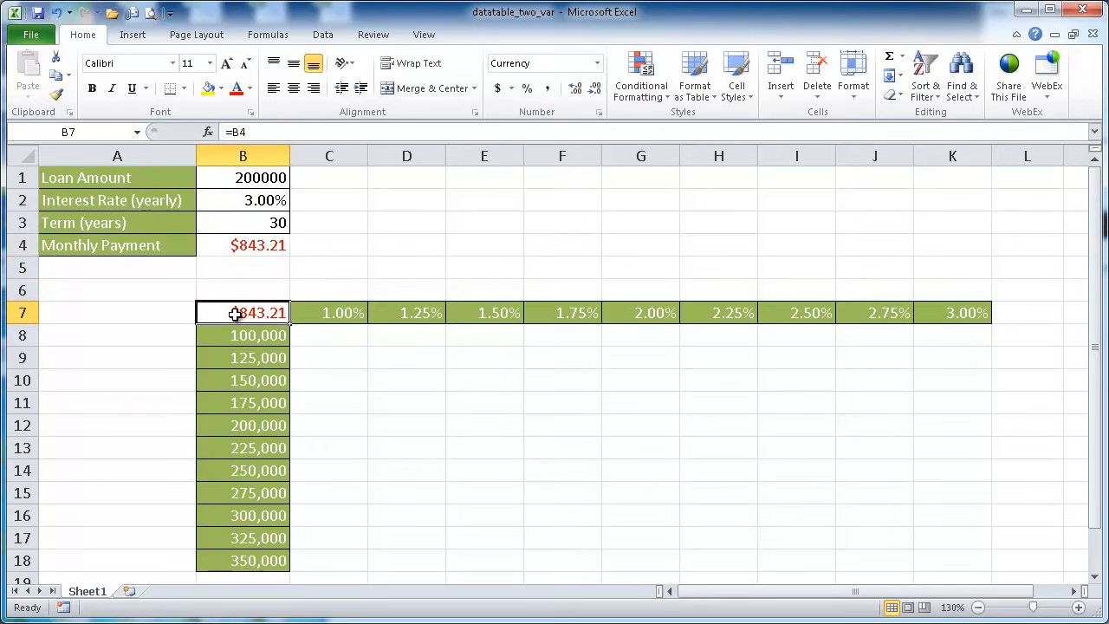
{"action": "left_click", "coordinate": [243, 246]}
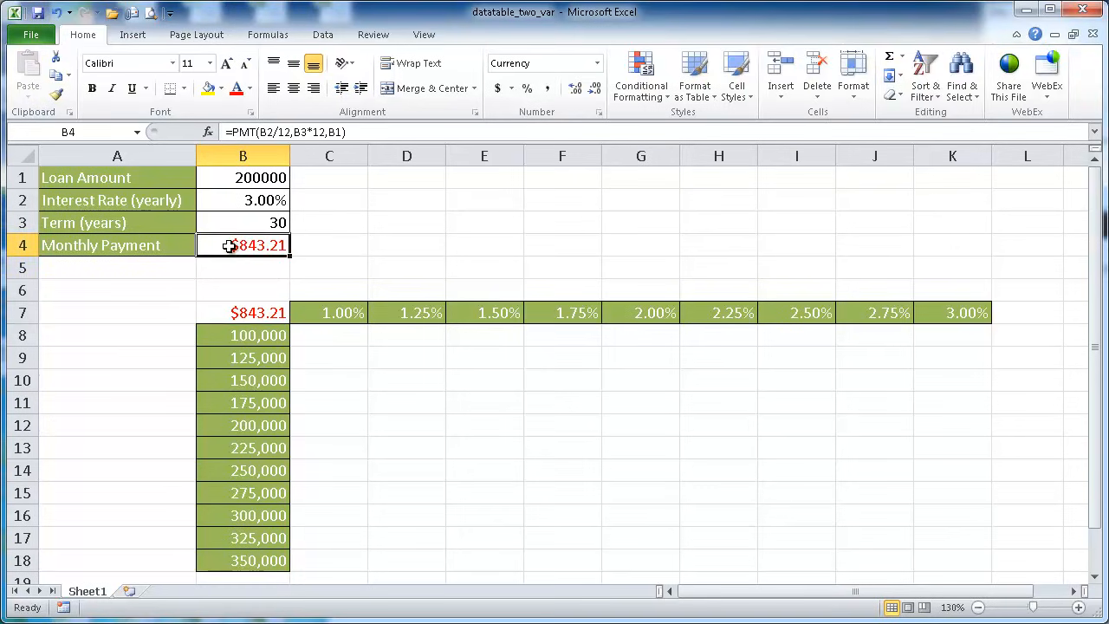
{"action": "mouse_move", "coordinate": [256, 176]}
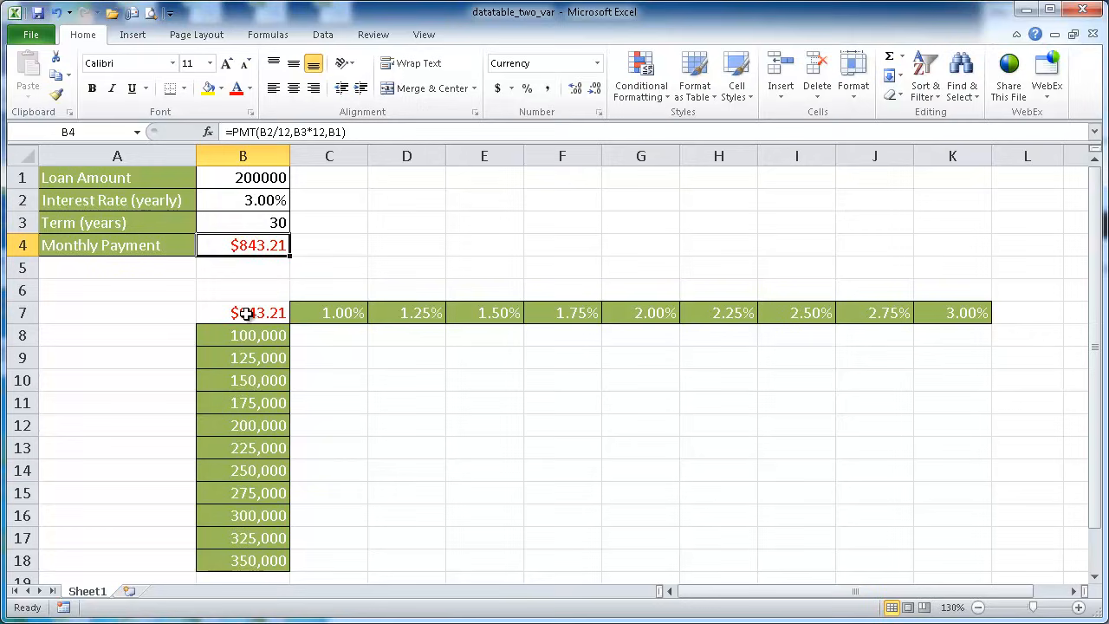
Select the payment grid B7:K18 and bring up the Data tab's What-If Analysis options.
{"action": "left_click_drag", "start_coordinate": [256, 312], "coordinate": [257, 402]}
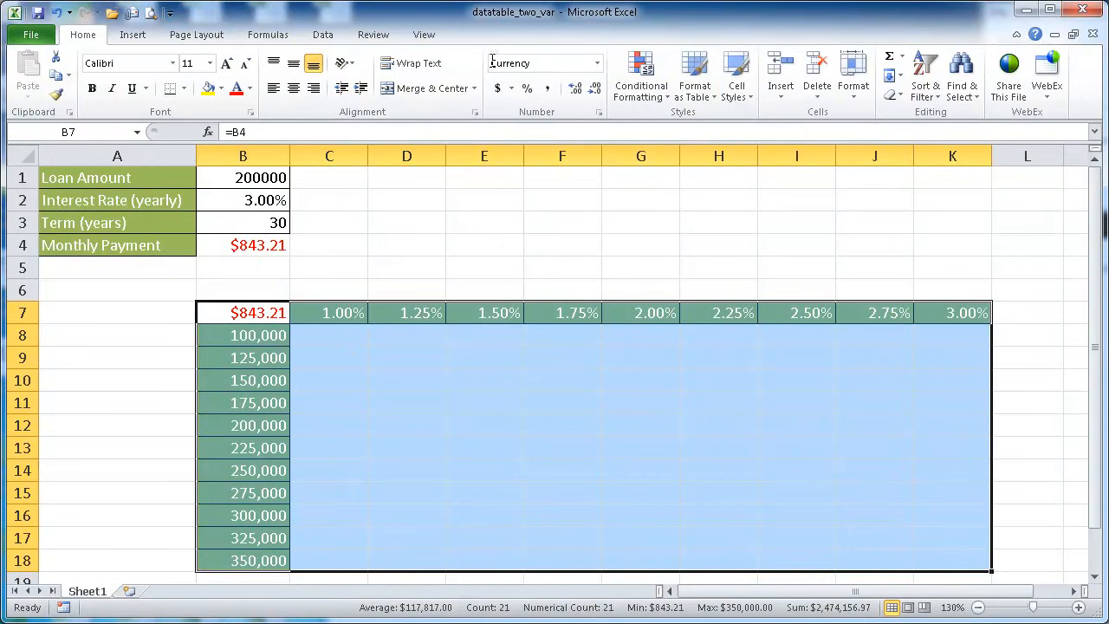
{"action": "left_click", "coordinate": [322, 35]}
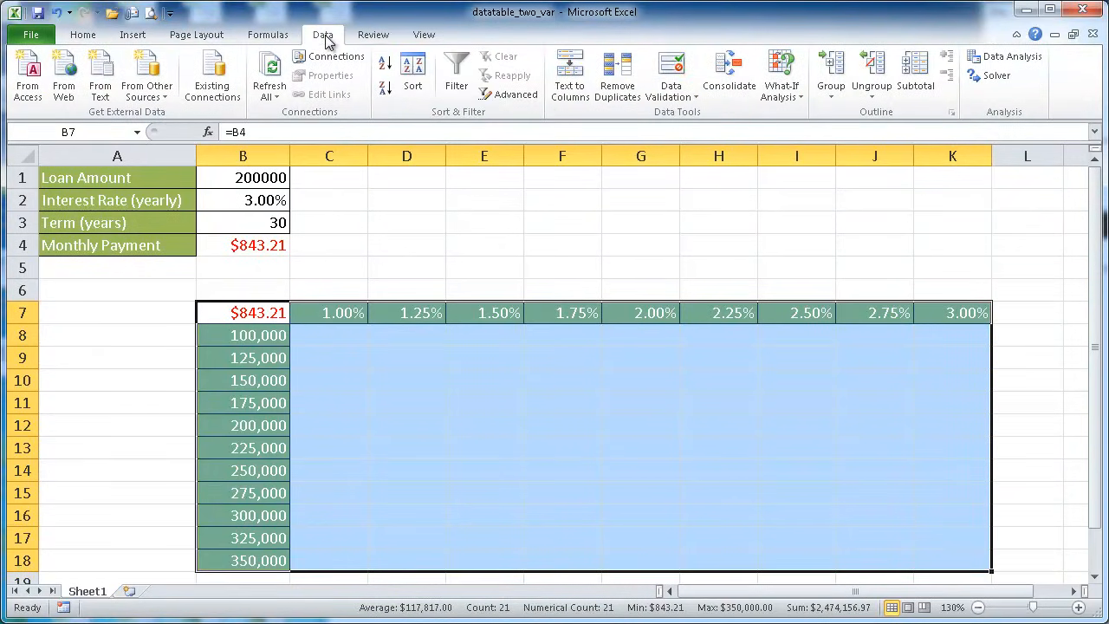
{"action": "mouse_move", "coordinate": [780, 73]}
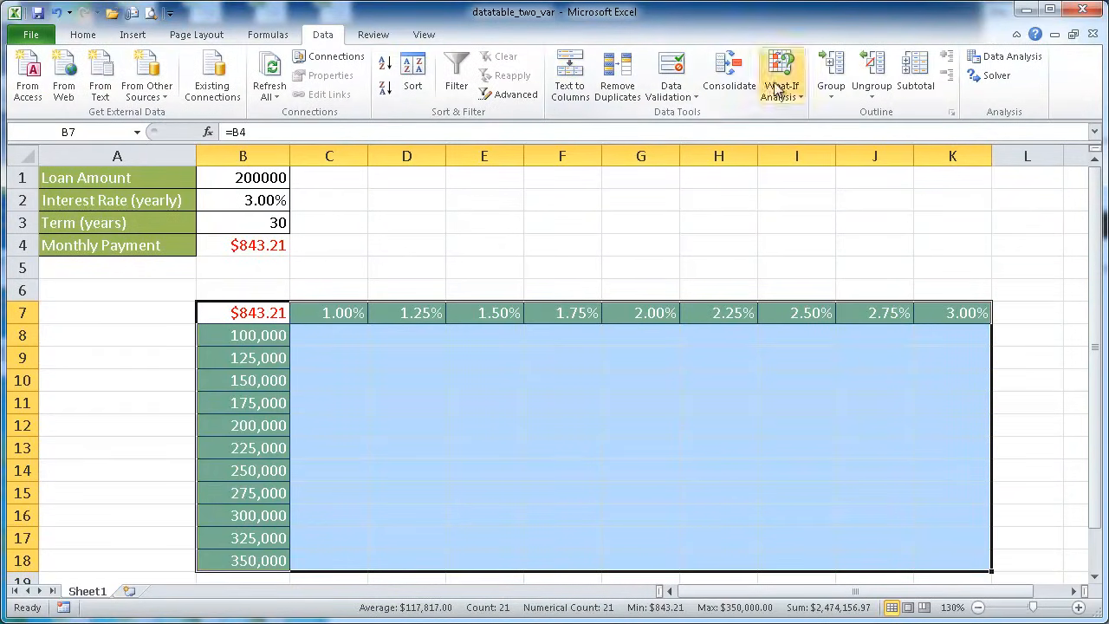
{"action": "left_click", "coordinate": [780, 76]}
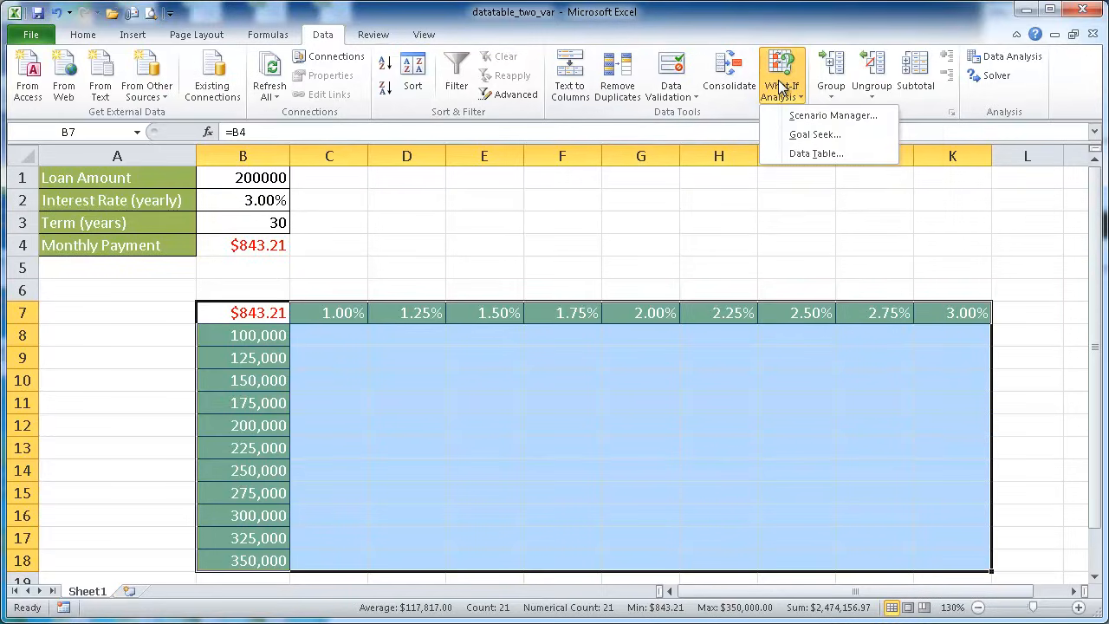
{"action": "mouse_move", "coordinate": [814, 153]}
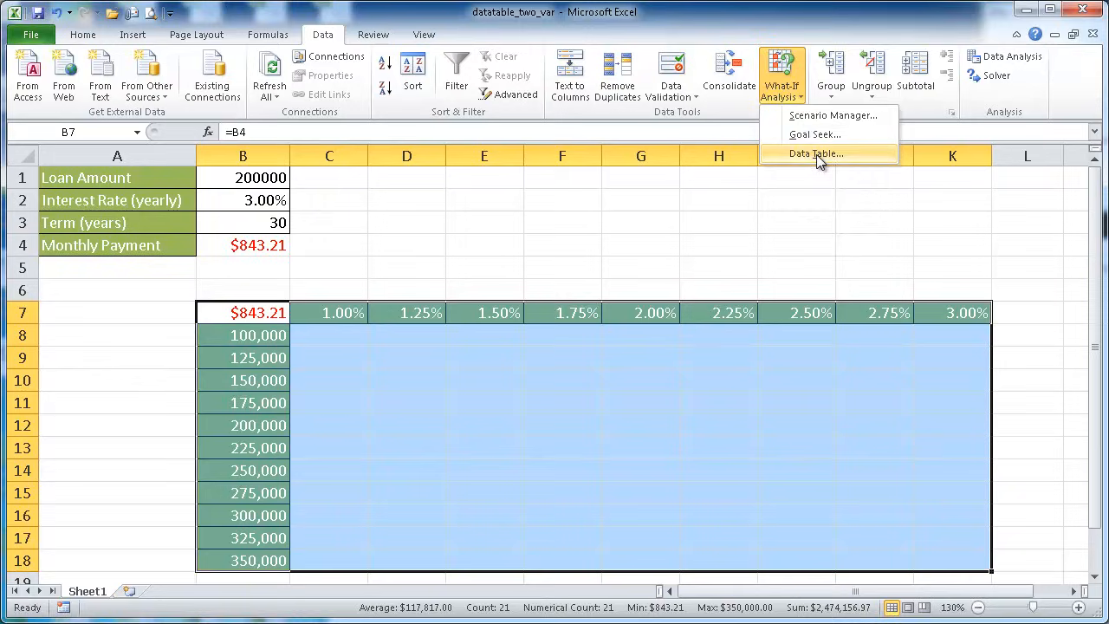
Create a Data Table with row input $B$2 (interest rate) and column input $B$1 (loan amount).
{"action": "left_click", "coordinate": [814, 152]}
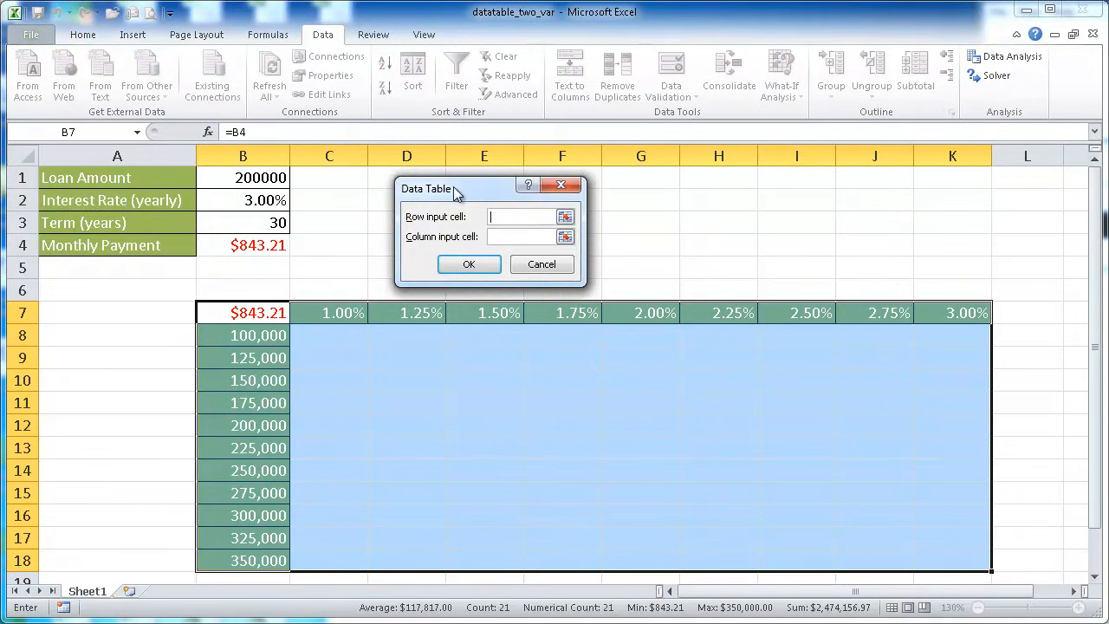
{"action": "mouse_move", "coordinate": [471, 223]}
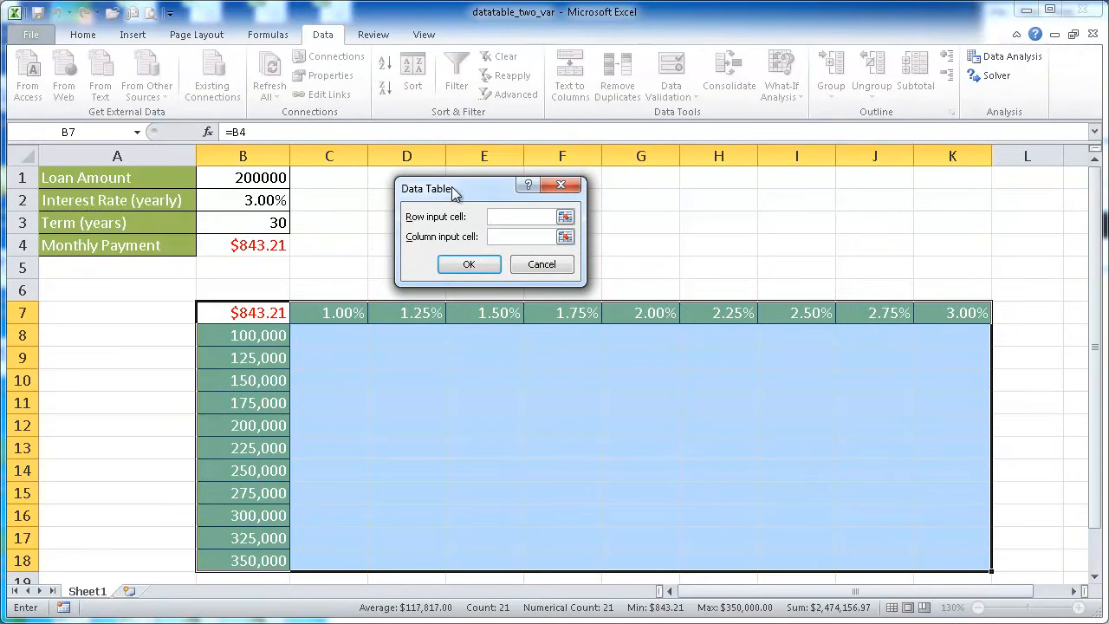
{"action": "mouse_move", "coordinate": [465, 220]}
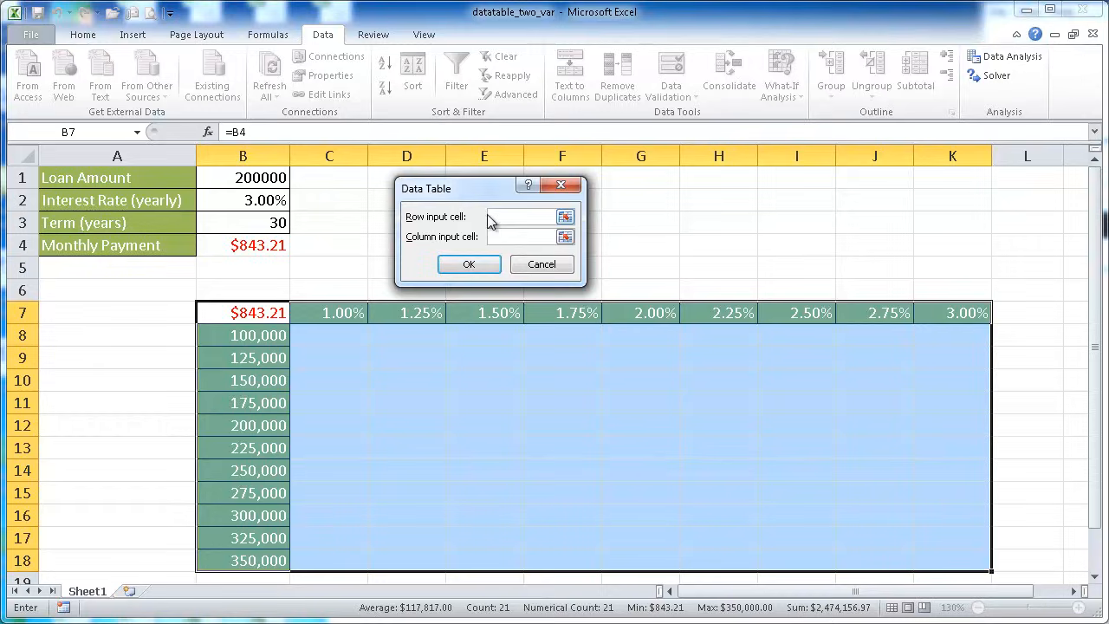
{"action": "left_click", "coordinate": [516, 217]}
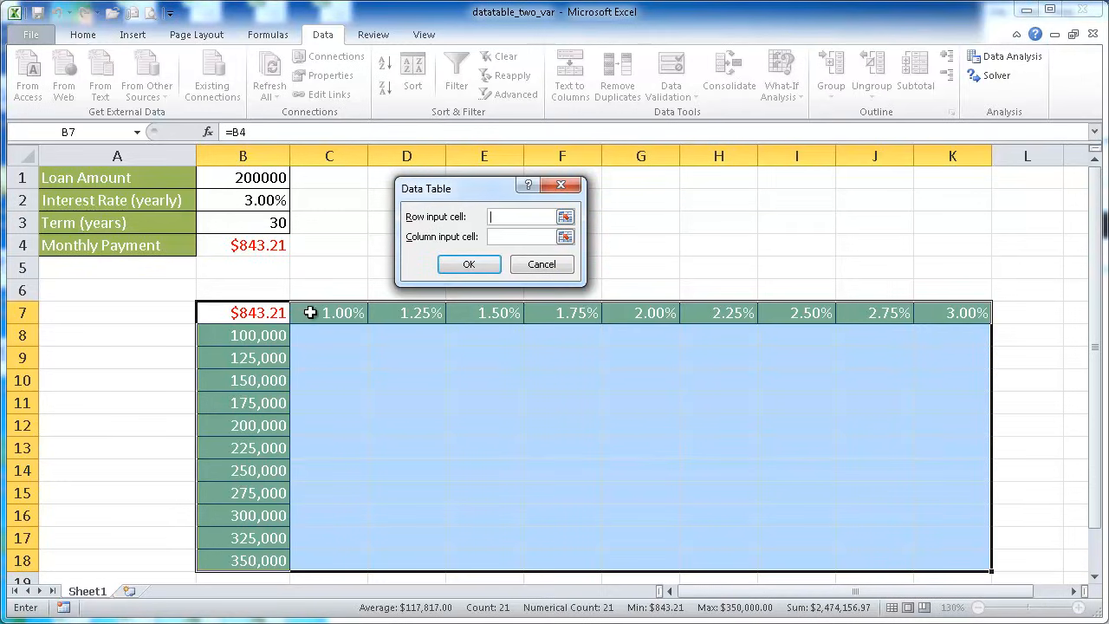
{"action": "mouse_move", "coordinate": [454, 313]}
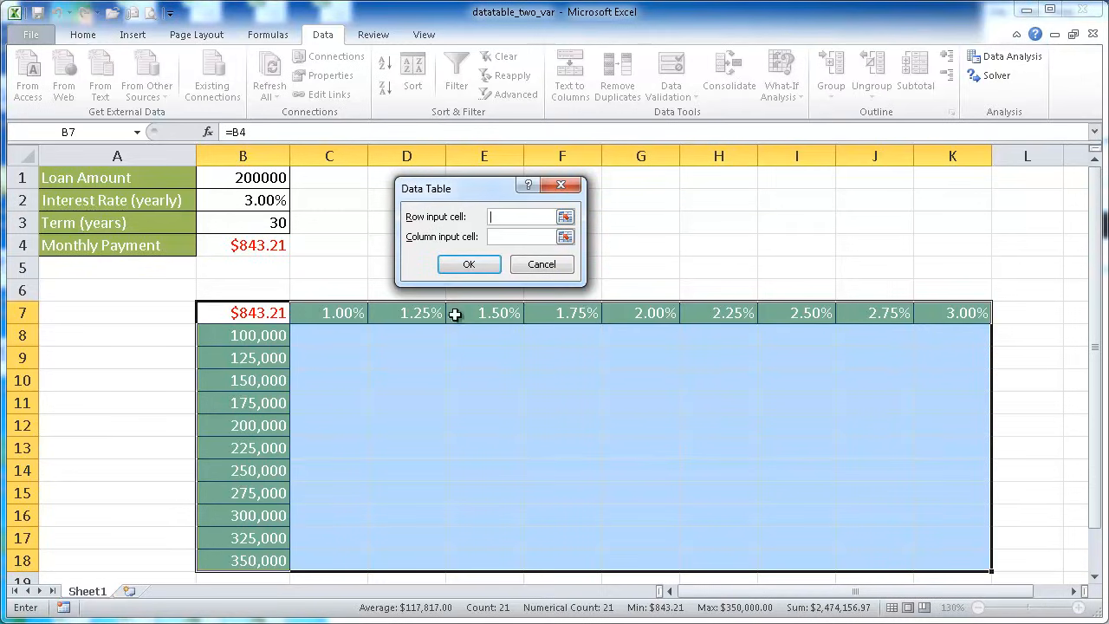
{"action": "mouse_move", "coordinate": [360, 312]}
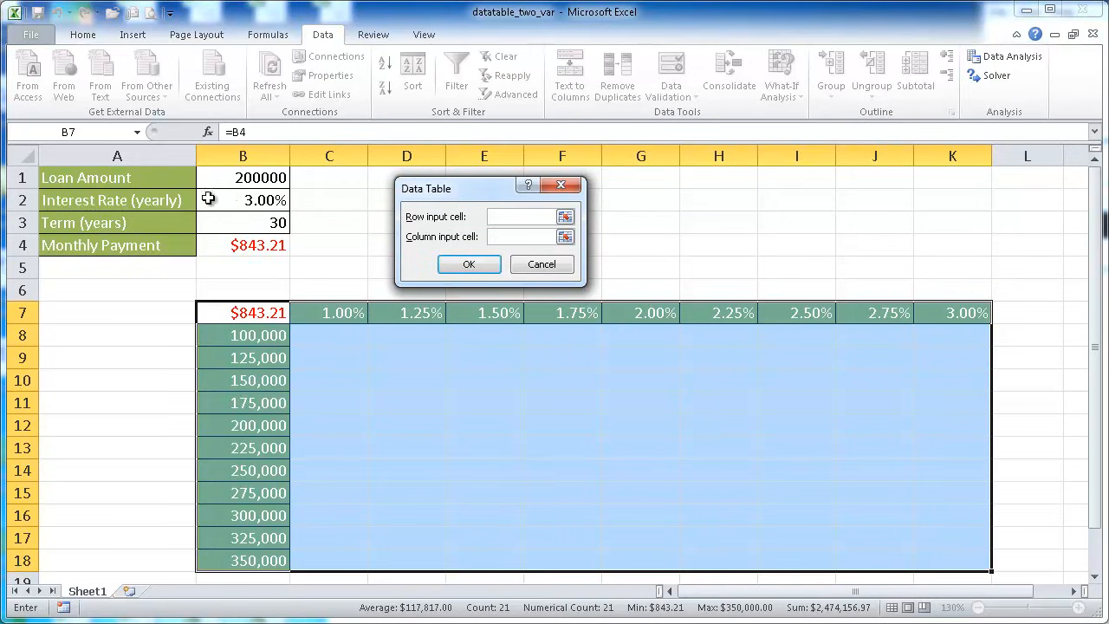
{"action": "left_click", "coordinate": [242, 201]}
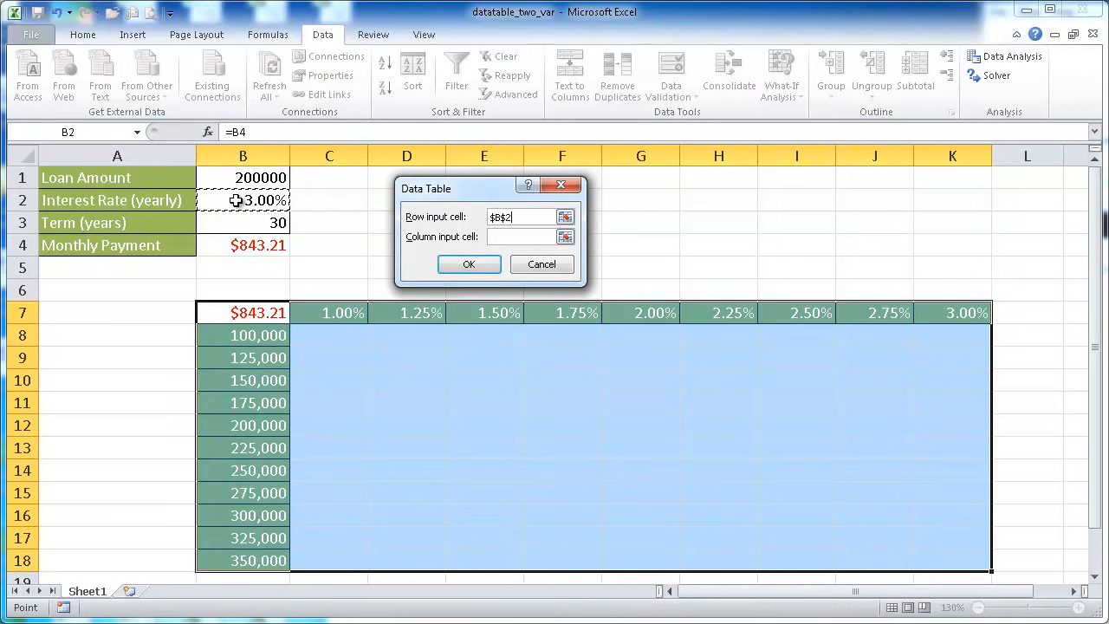
{"action": "left_click", "coordinate": [520, 236]}
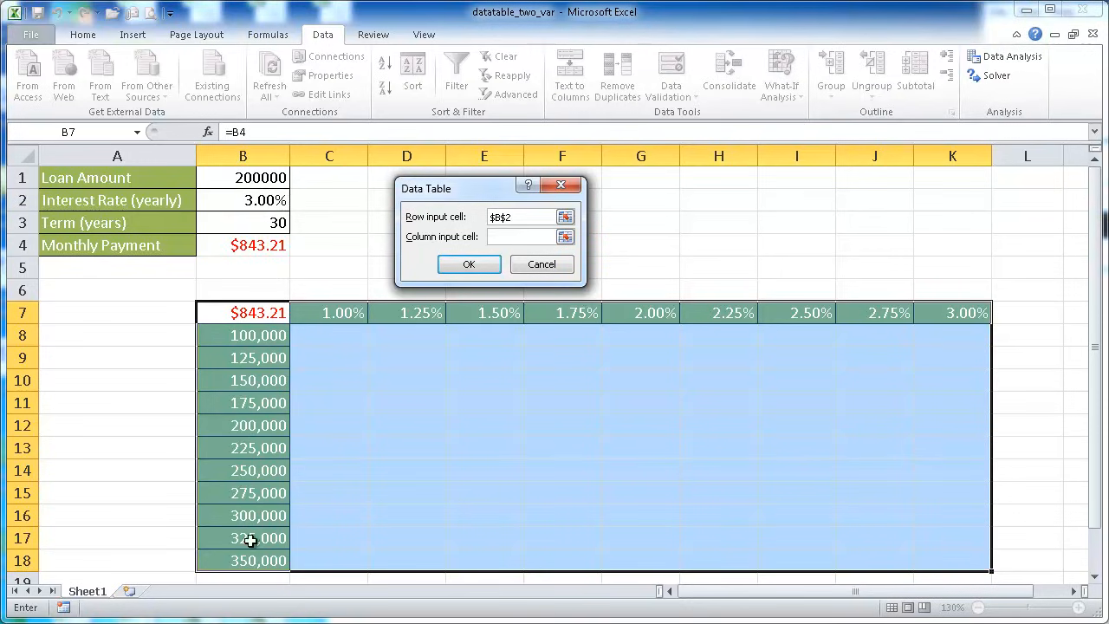
{"action": "mouse_move", "coordinate": [253, 336]}
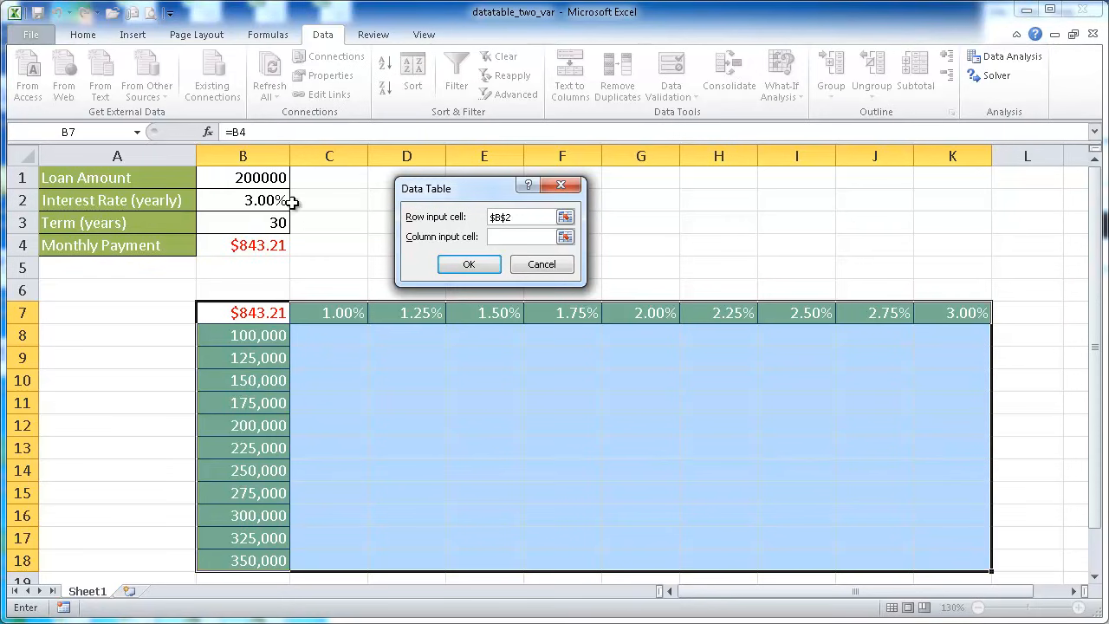
{"action": "left_click", "coordinate": [242, 177]}
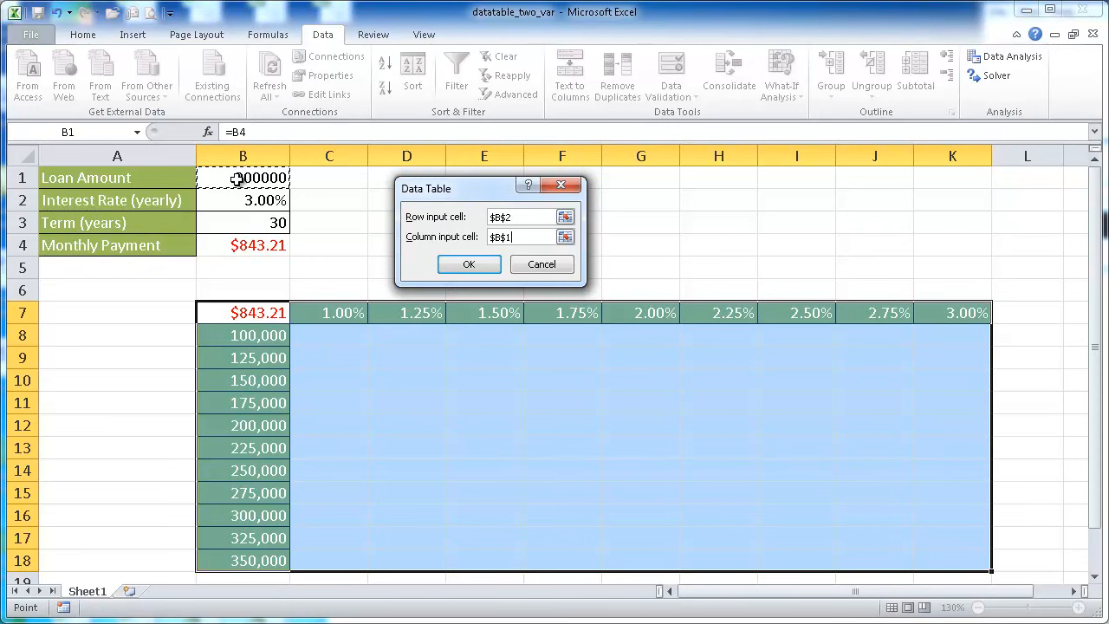
{"action": "left_click", "coordinate": [468, 263]}
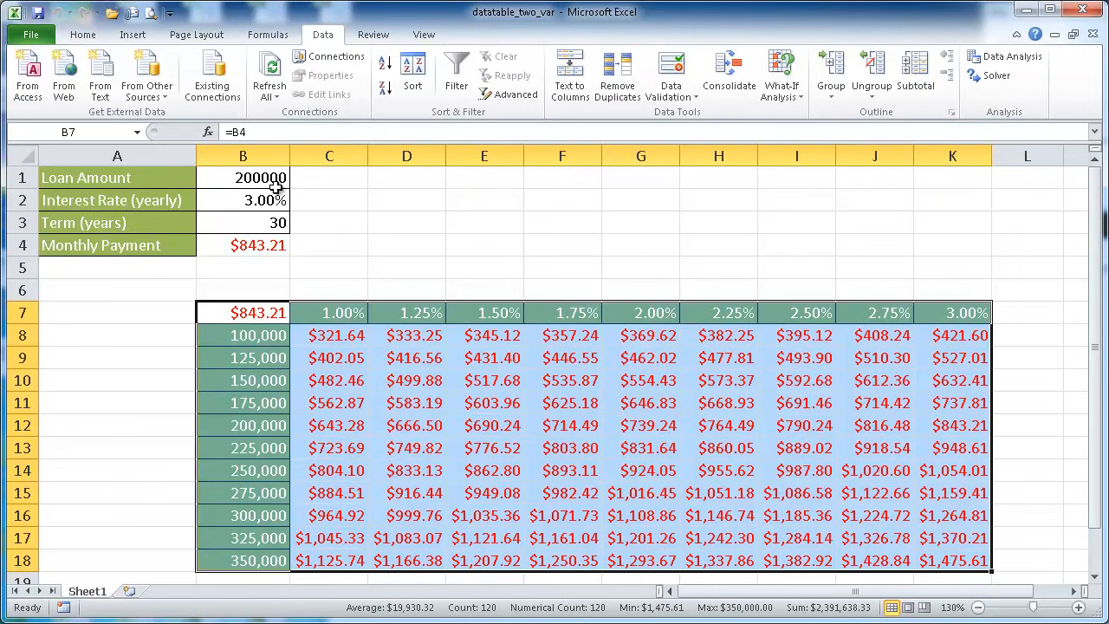
{"action": "mouse_move", "coordinate": [251, 518]}
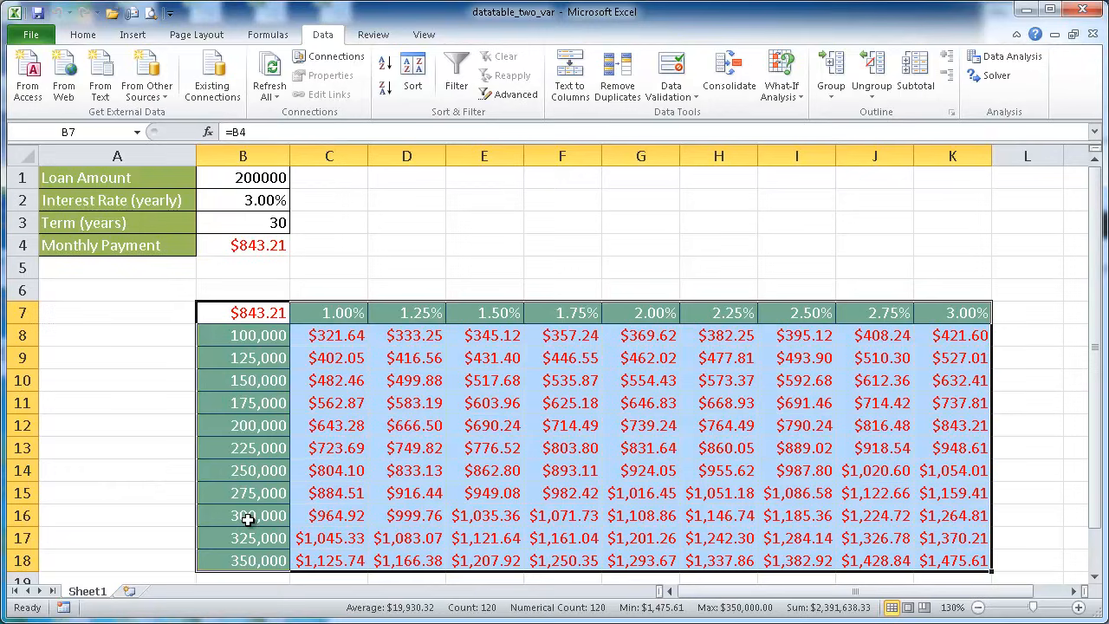
{"action": "left_click", "coordinate": [243, 424]}
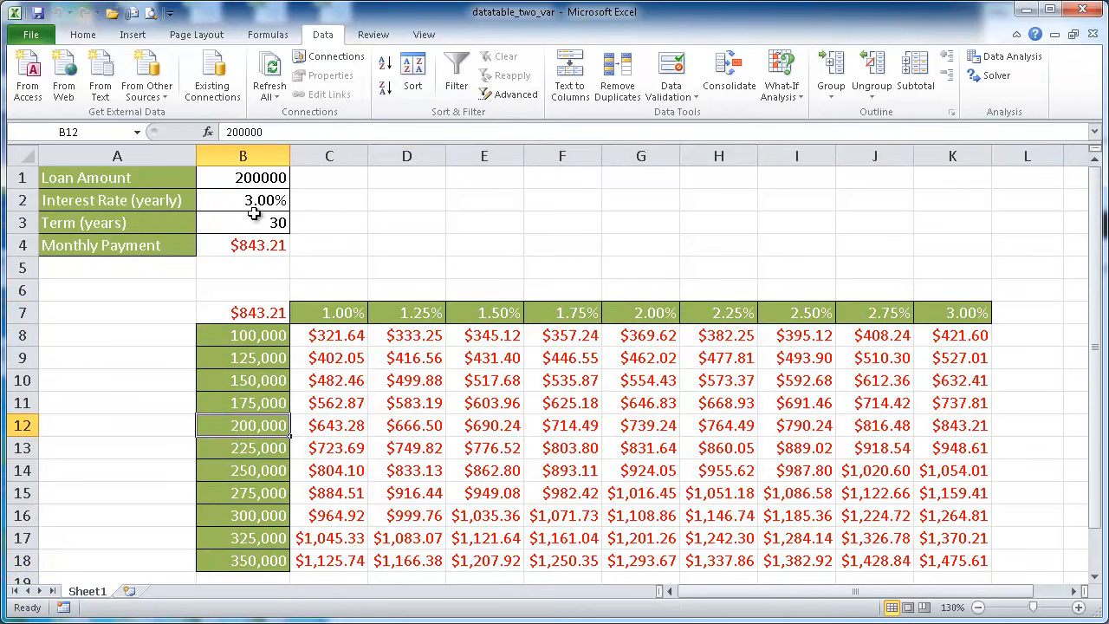
{"action": "mouse_move", "coordinate": [956, 425]}
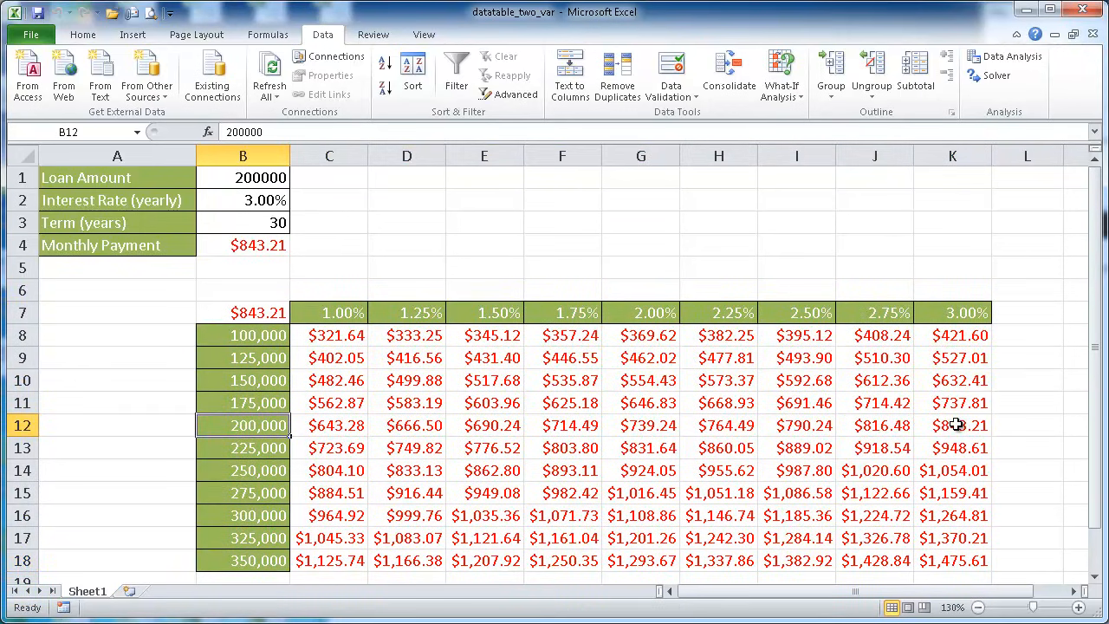
{"action": "left_click", "coordinate": [953, 424]}
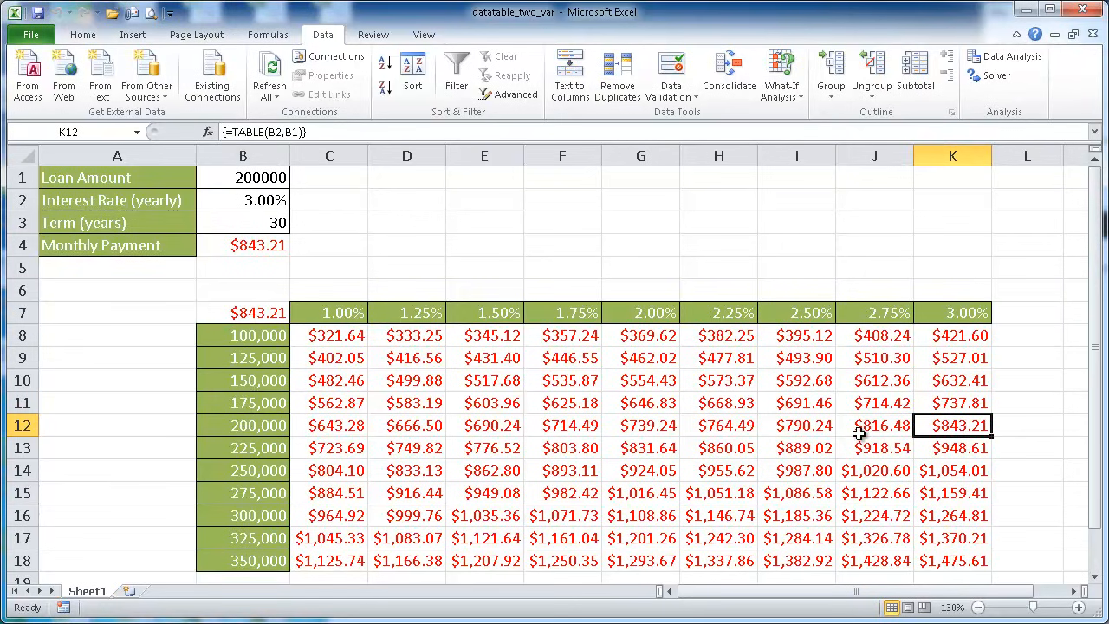
{"action": "left_click", "coordinate": [243, 176]}
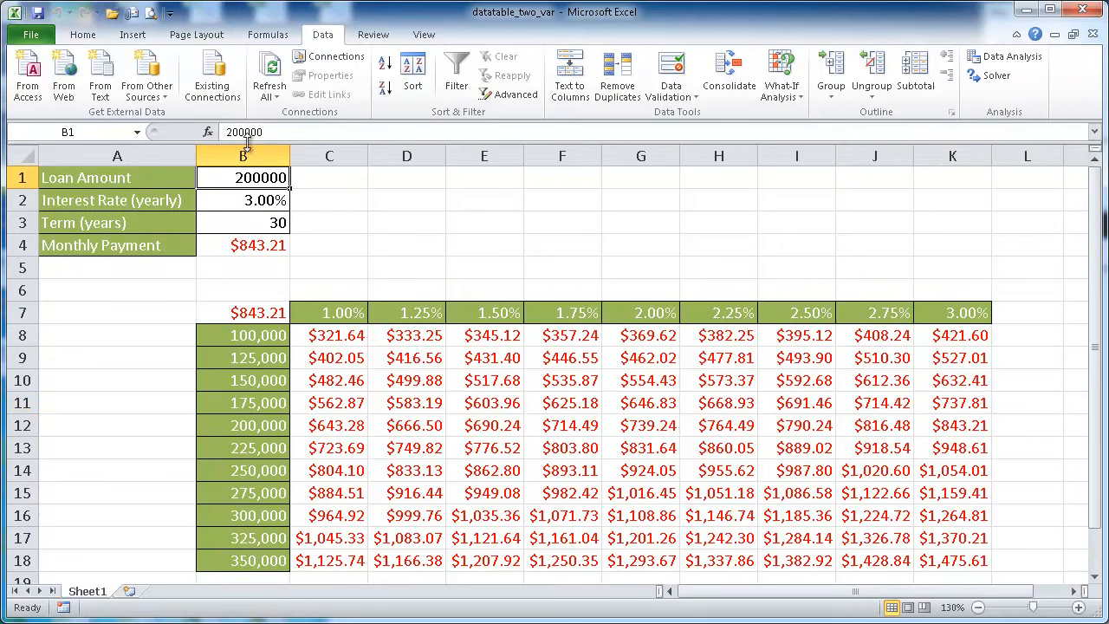
Change loan amount B1 to 250000 and enter a new interest rate in B2.
{"action": "double_click", "coordinate": [243, 177]}
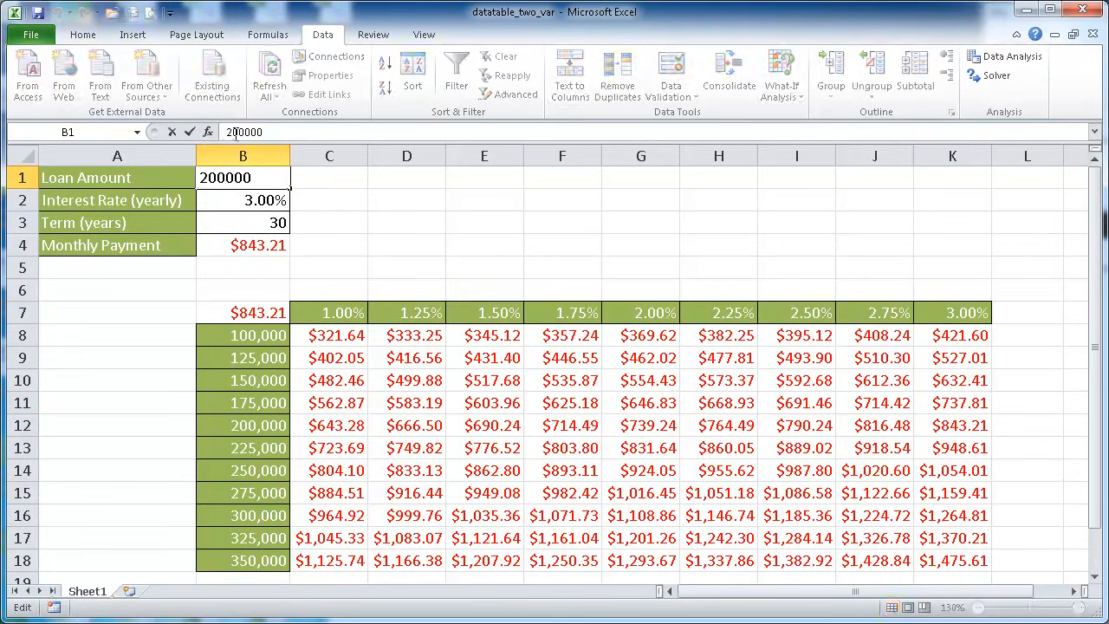
{"action": "type", "text": "250000"}
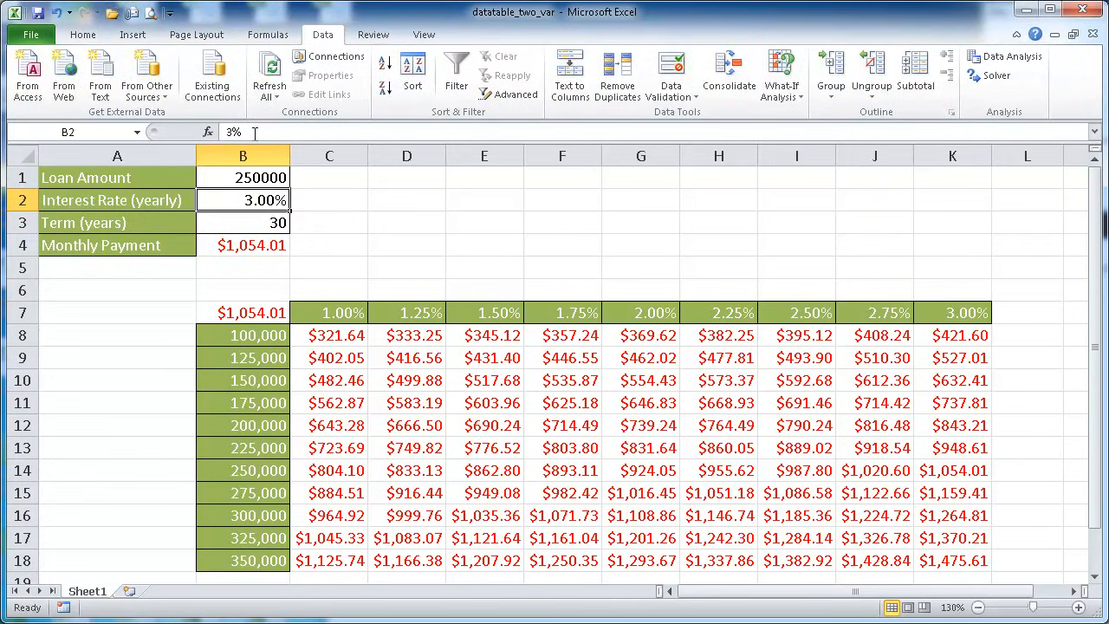
{"action": "type", "text": "2."}
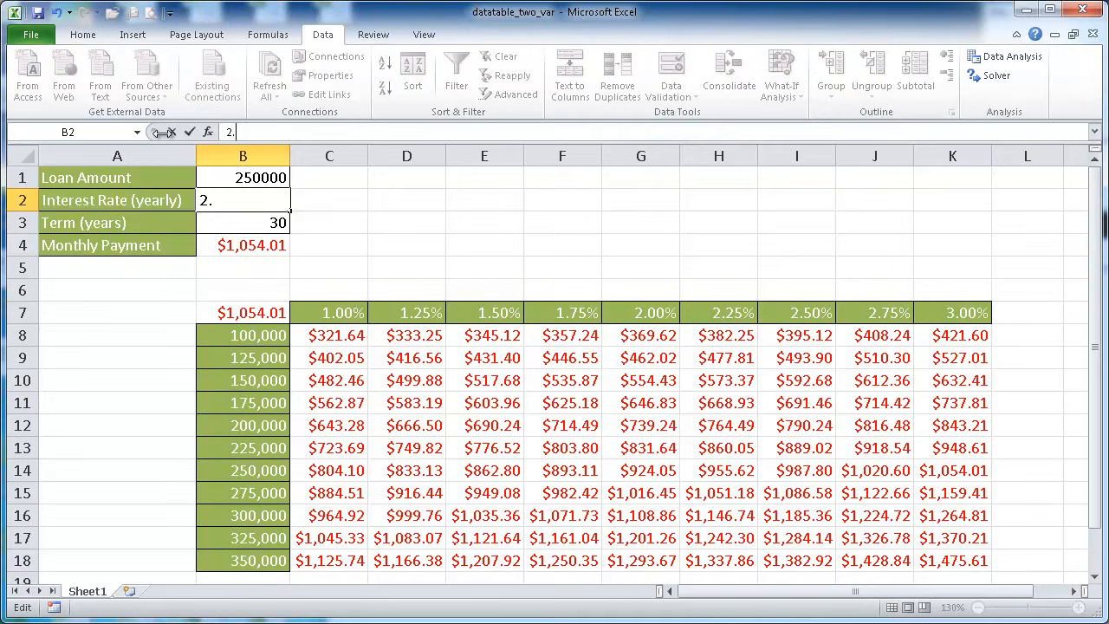
{"action": "key", "text": "Return"}
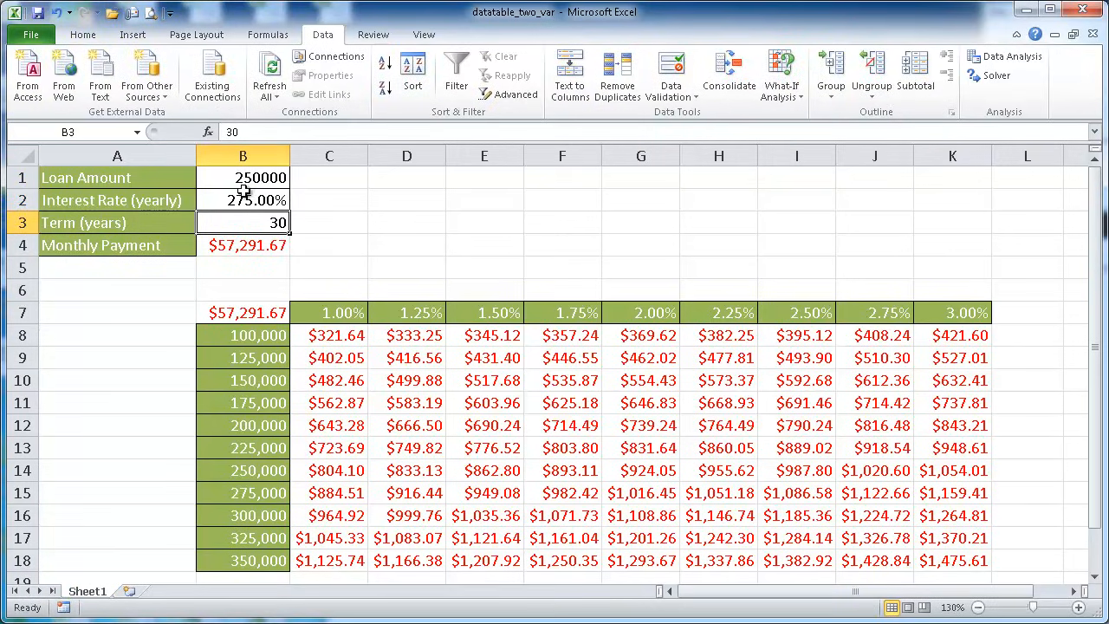
Correct the interest rate to 2.75% and re-enter the 30-year term in B3.
{"action": "left_click", "coordinate": [242, 200]}
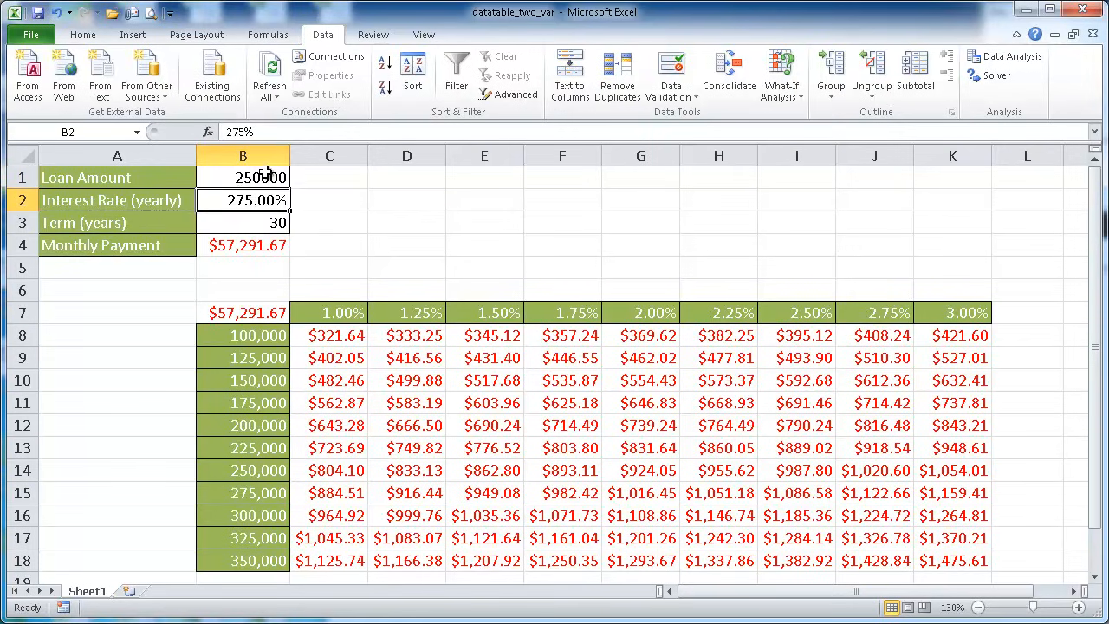
{"action": "mouse_move", "coordinate": [240, 131]}
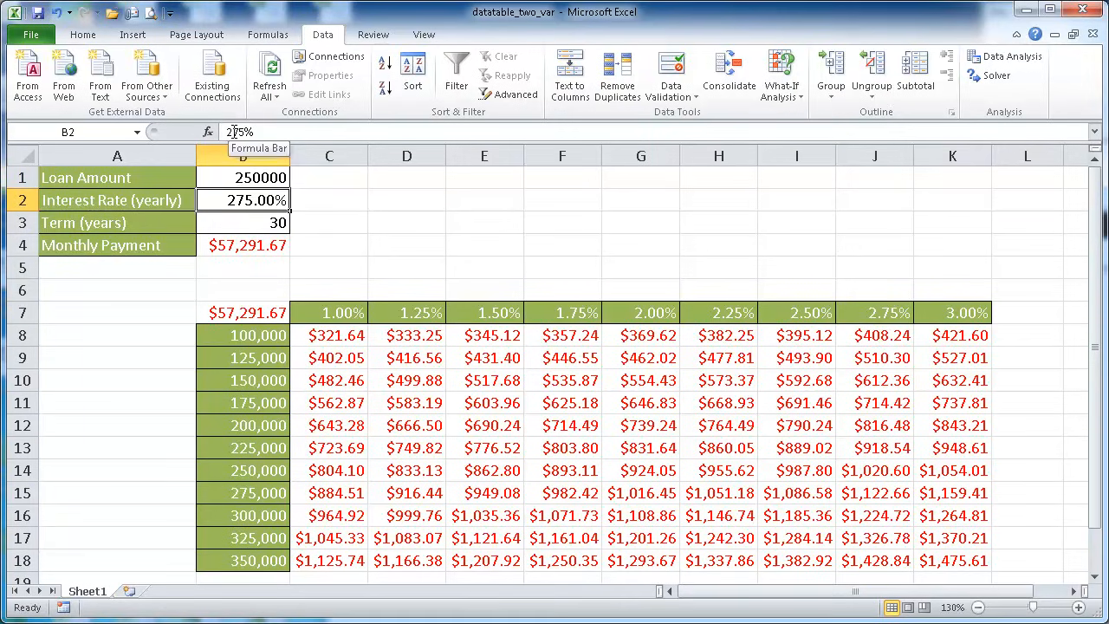
{"action": "key", "text": "Return"}
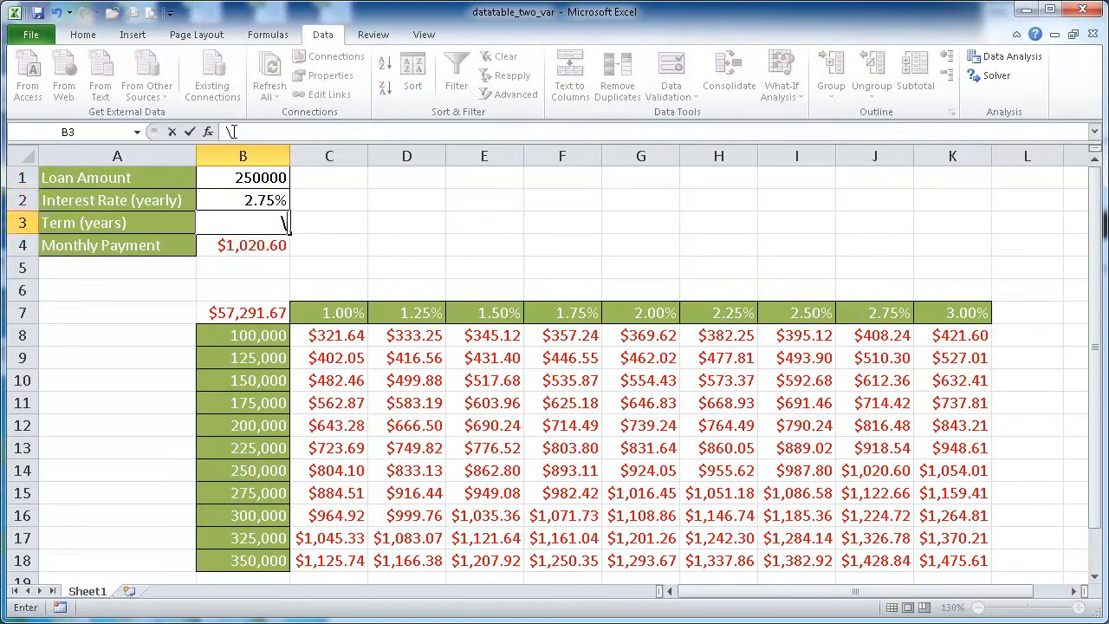
{"action": "type", "text": "30"}
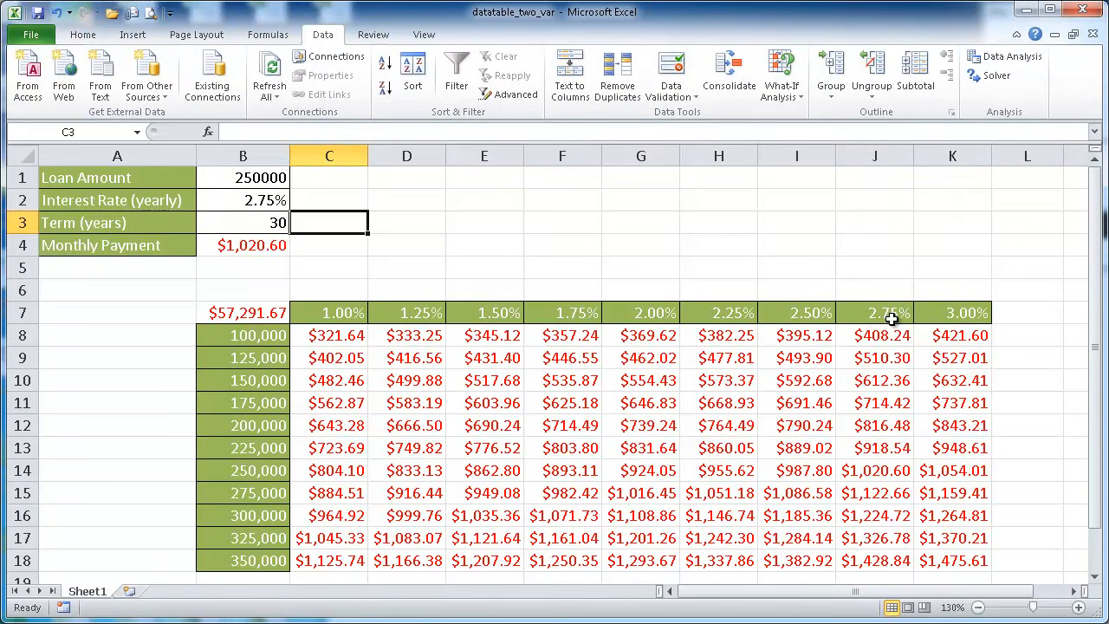
{"action": "mouse_move", "coordinate": [885, 374]}
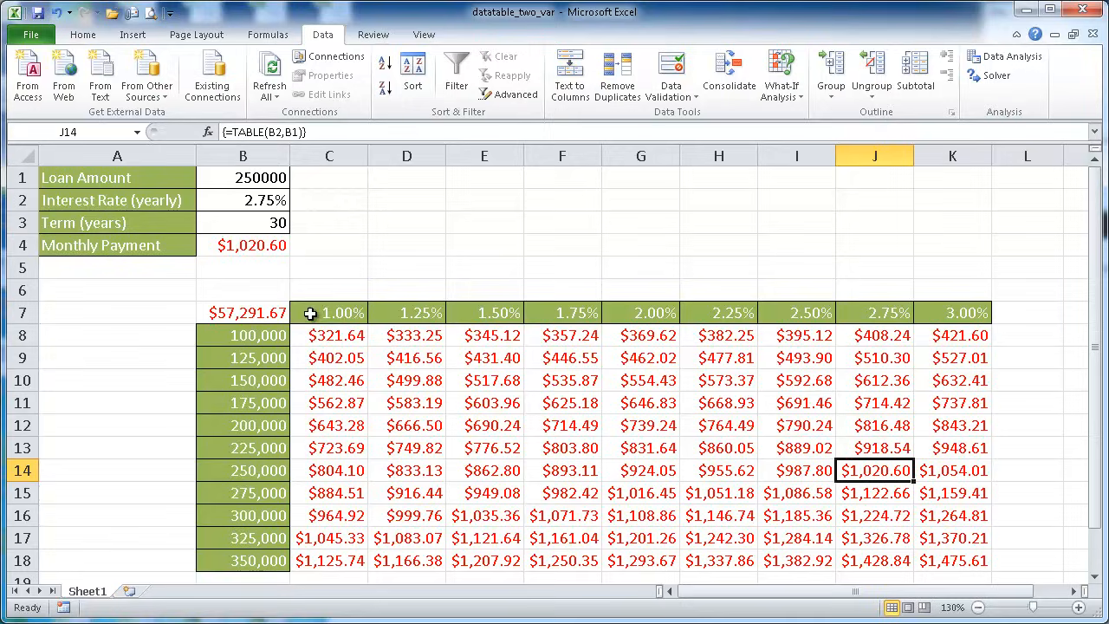
{"action": "mouse_move", "coordinate": [788, 312]}
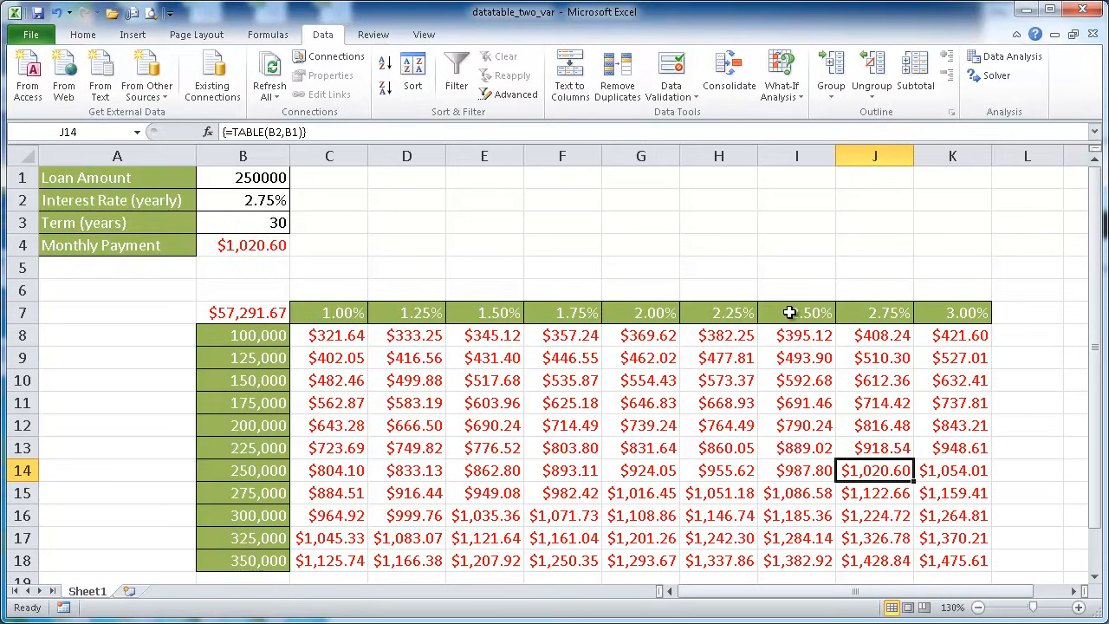
{"action": "left_click", "coordinate": [561, 312]}
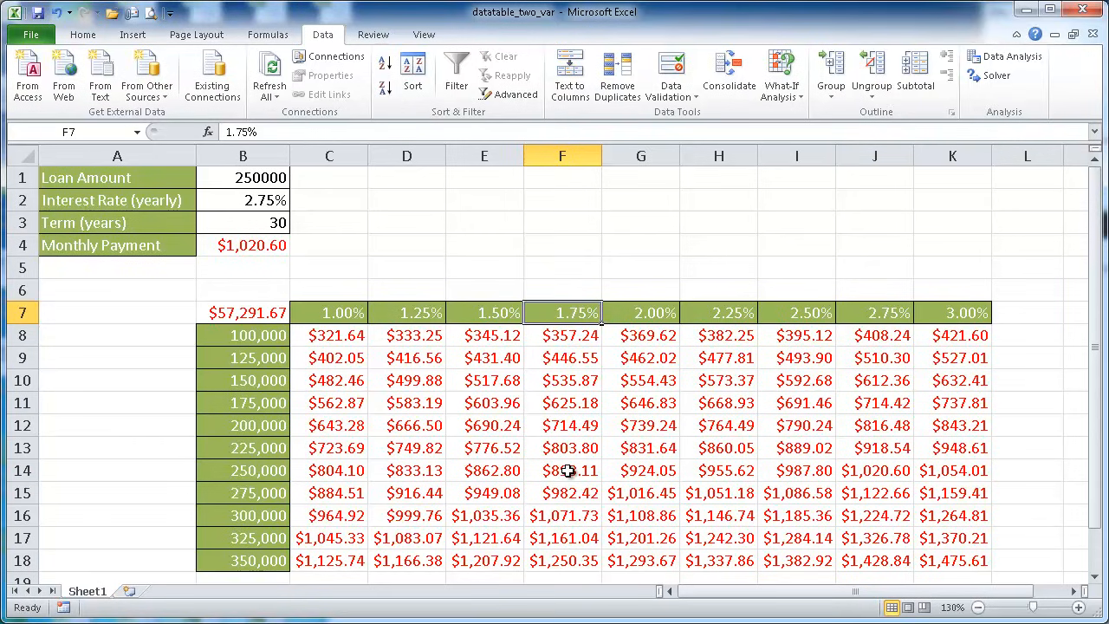
{"action": "mouse_move", "coordinate": [378, 374]}
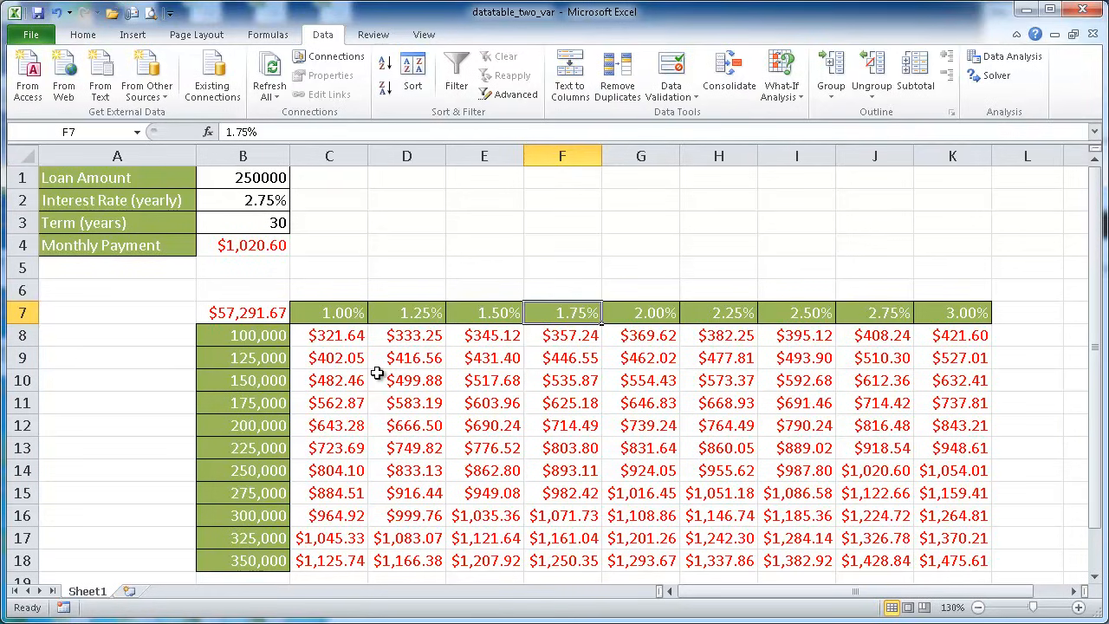